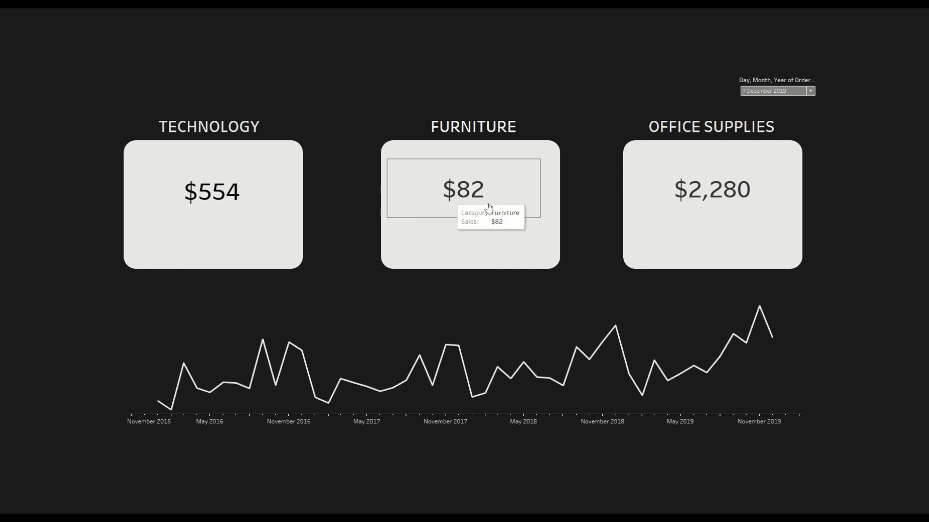
mouse_move(702, 197)
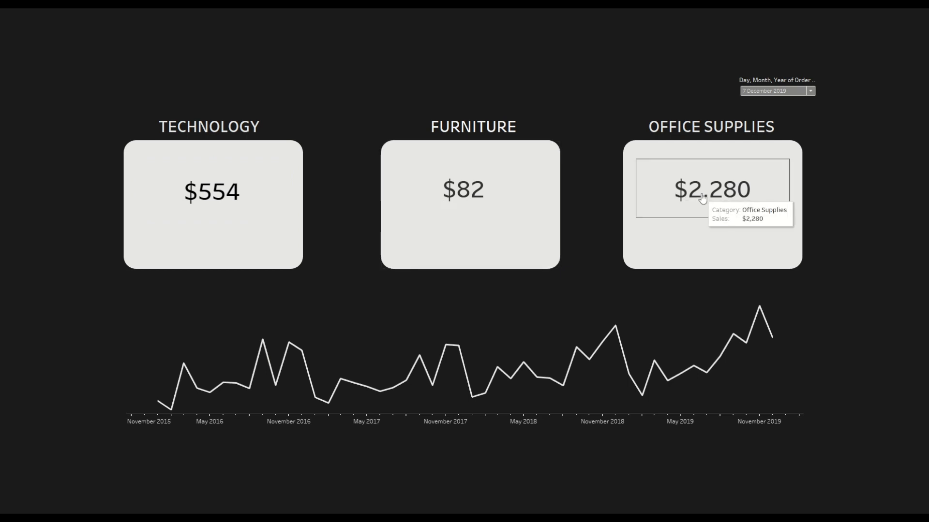
mouse_move(216, 212)
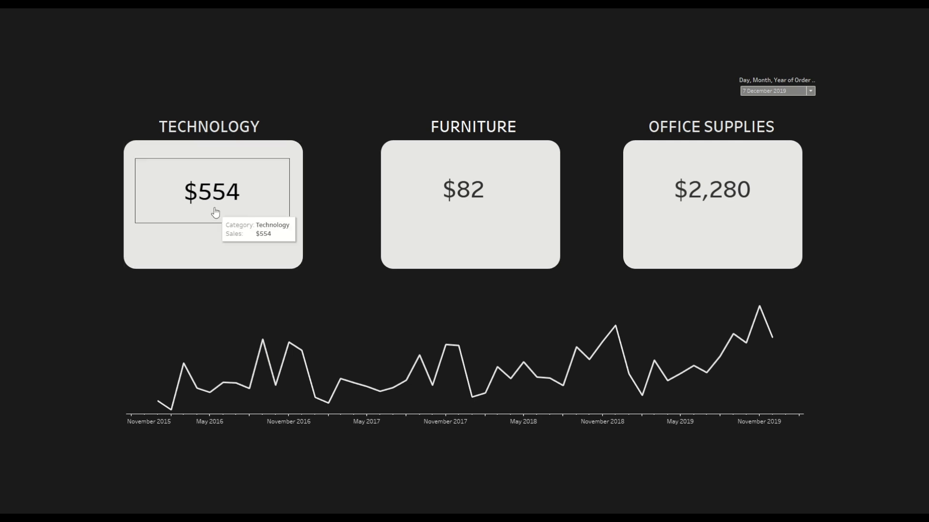
mouse_move(245, 193)
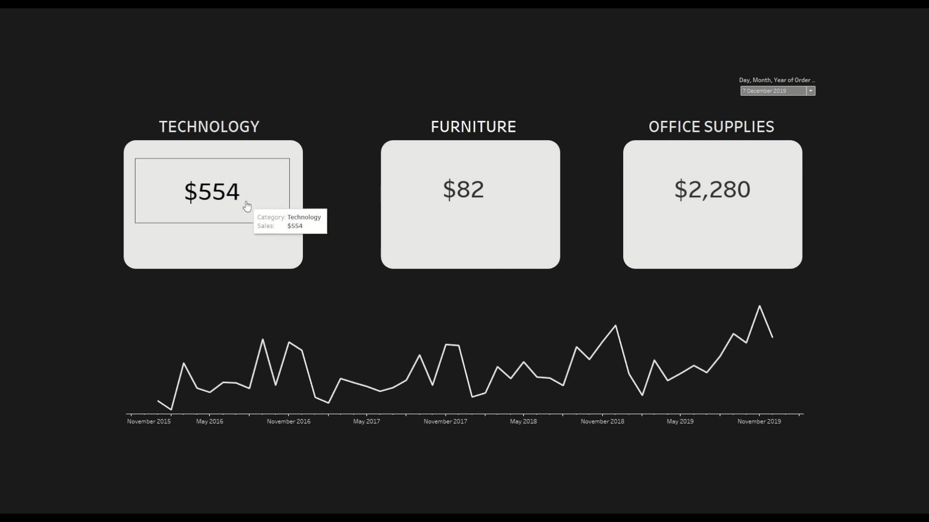
mouse_move(698, 202)
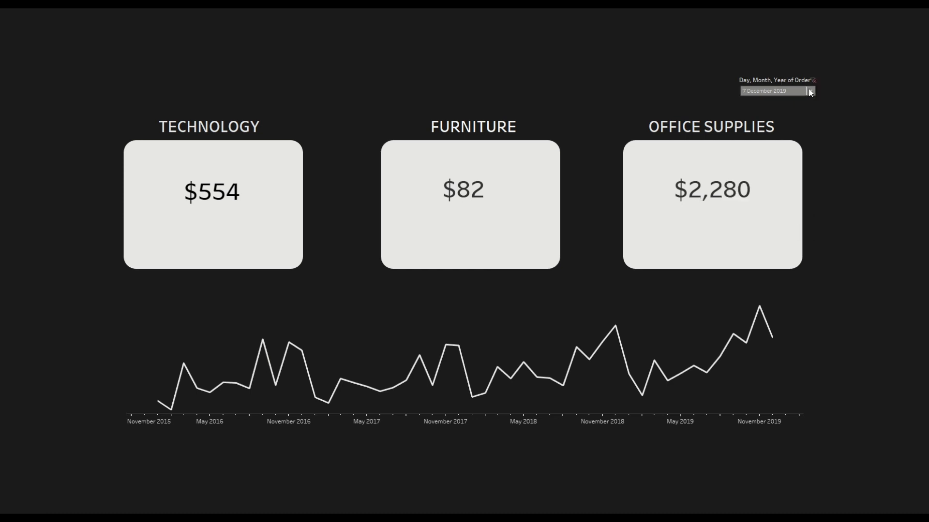
Filter the dashboard's order date to 6 December 2019, leaving the Technology card blank.
left_click(810, 91)
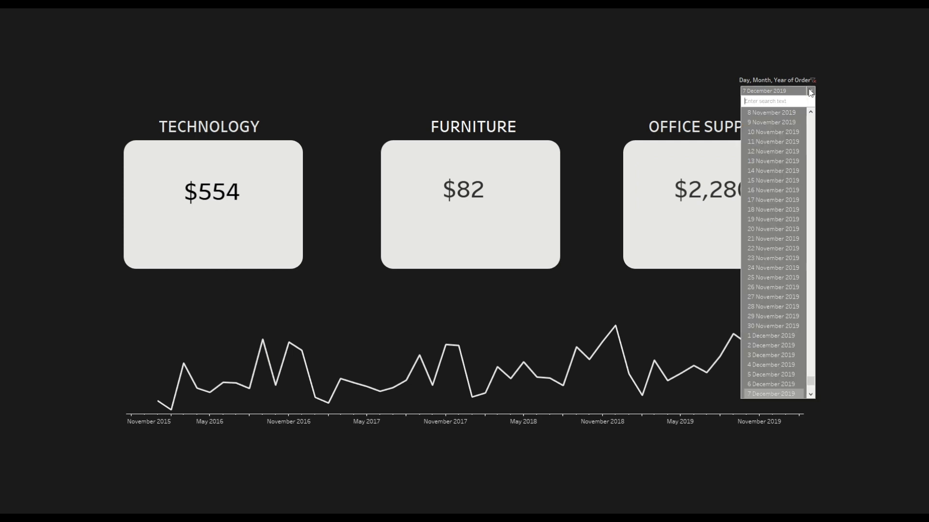
mouse_move(781, 384)
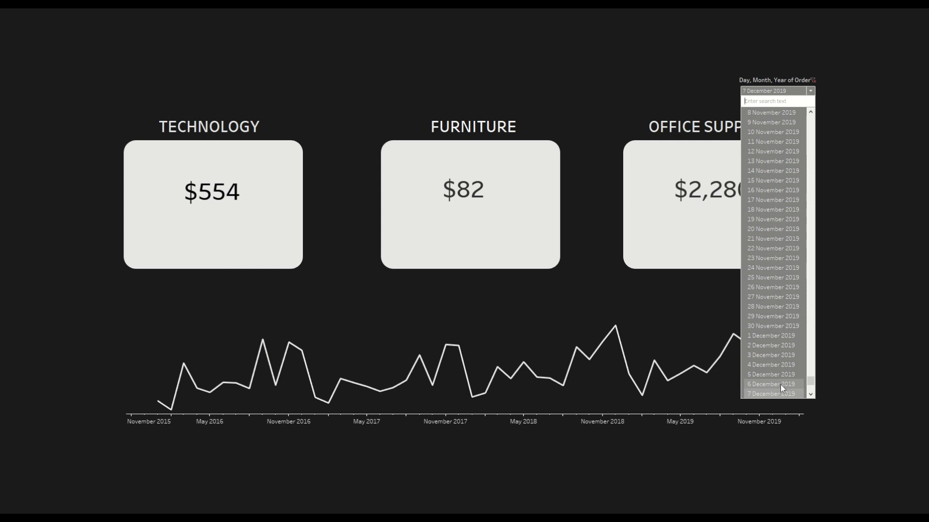
left_click(771, 384)
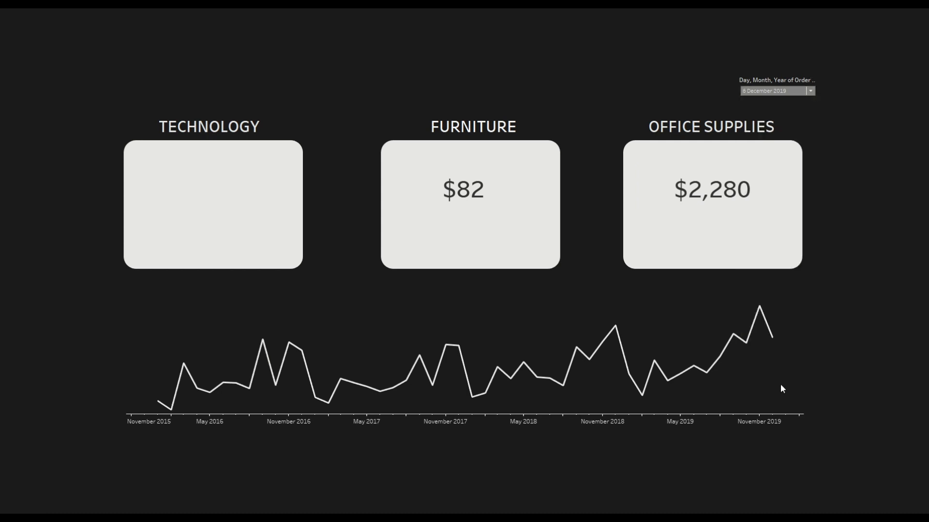
mouse_move(241, 219)
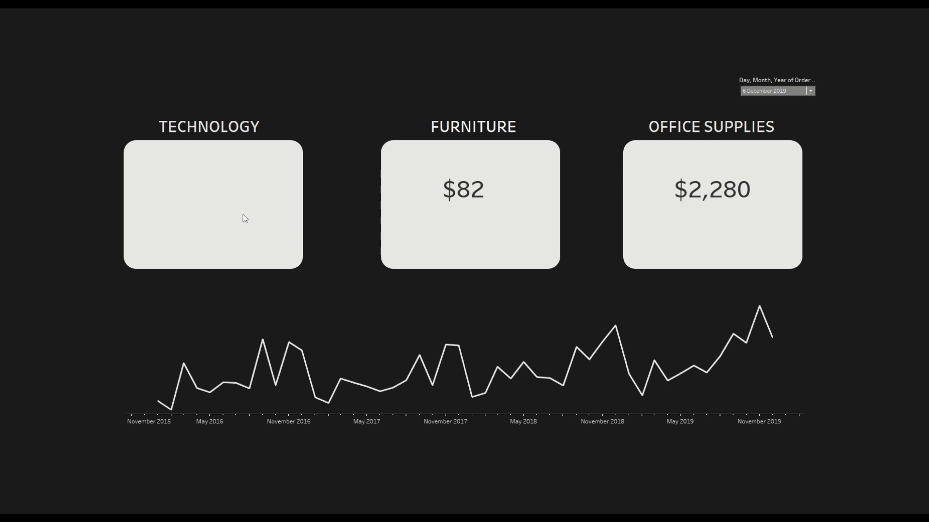
mouse_move(239, 237)
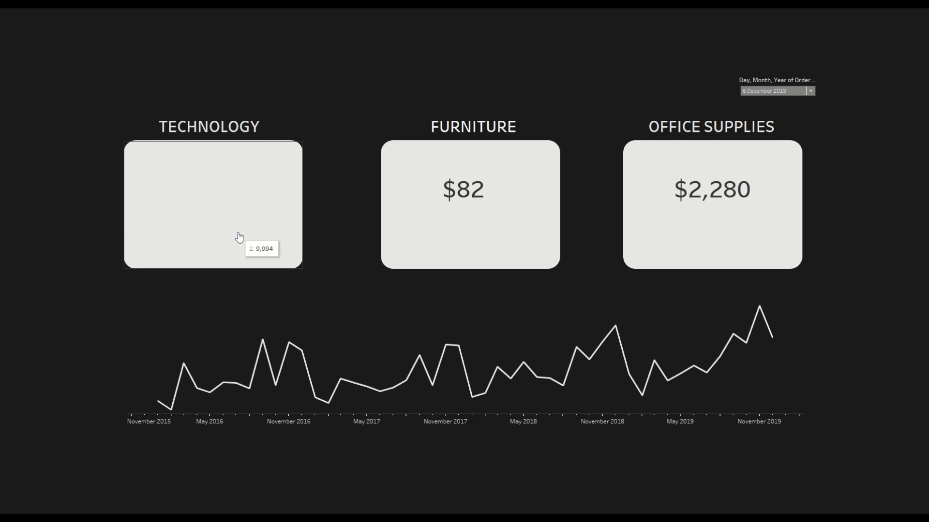
mouse_move(250, 218)
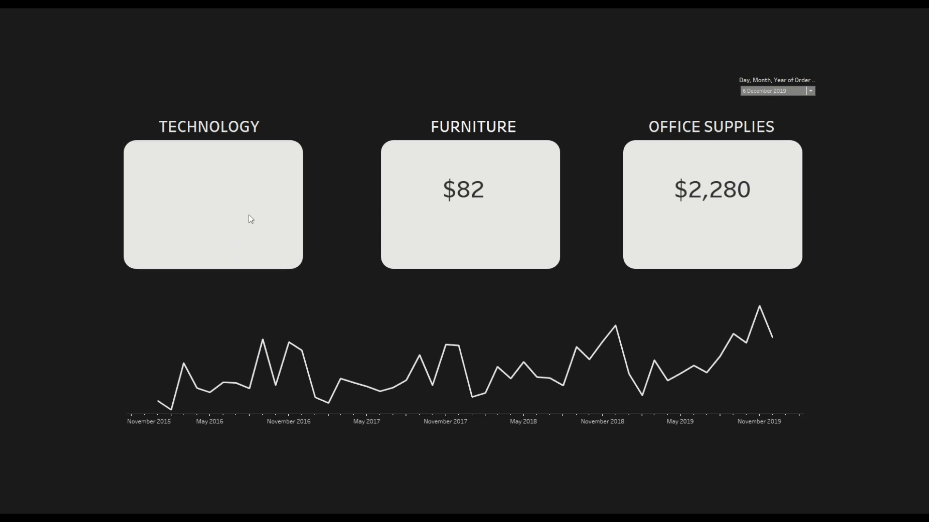
mouse_move(275, 192)
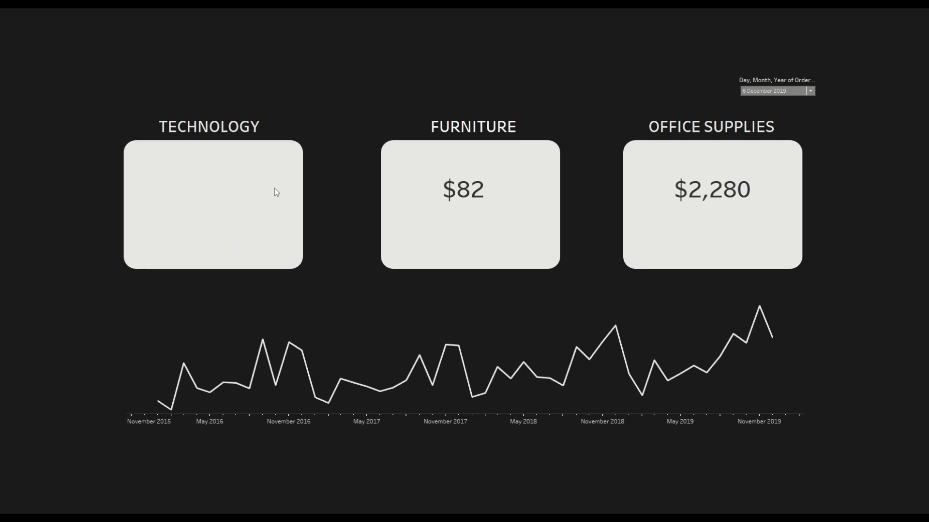
mouse_move(338, 215)
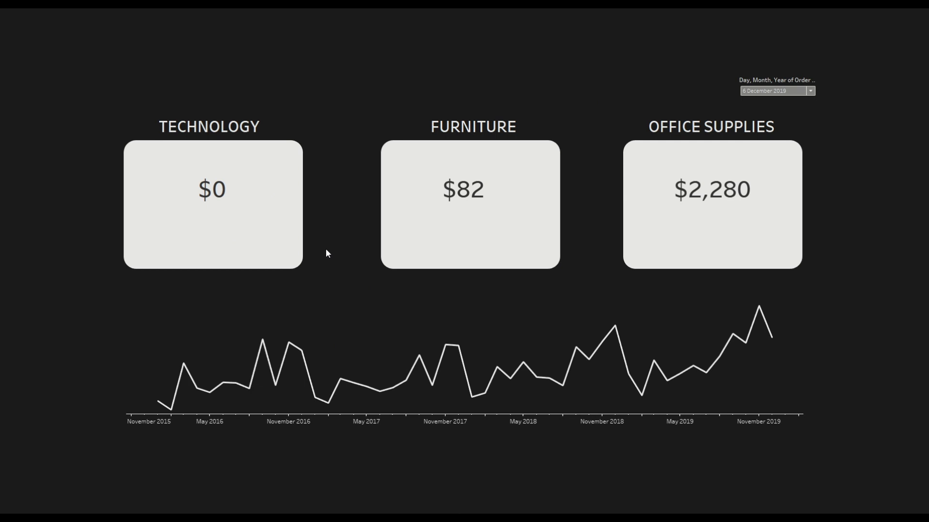
mouse_move(252, 212)
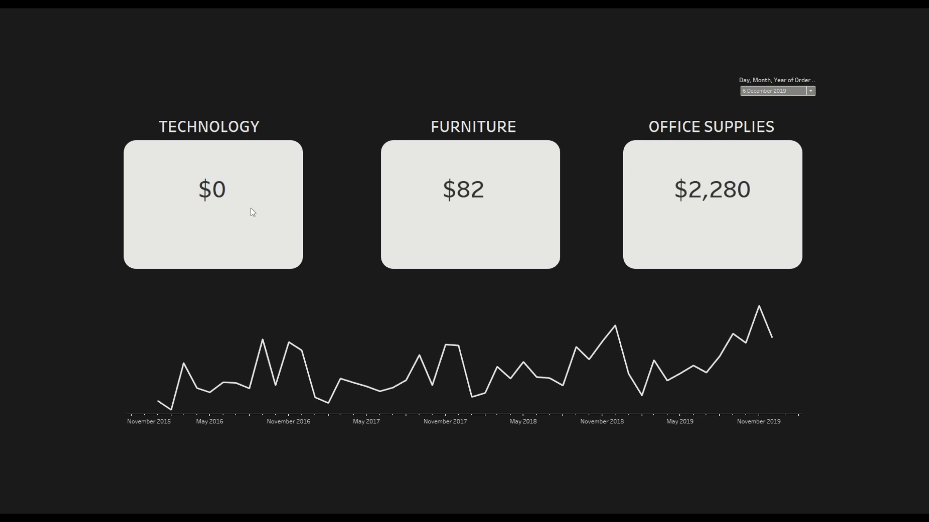
Switch the order-date filter to 7 December then back to 6 December 2019 to compare the $0 Technology value.
left_click(809, 91)
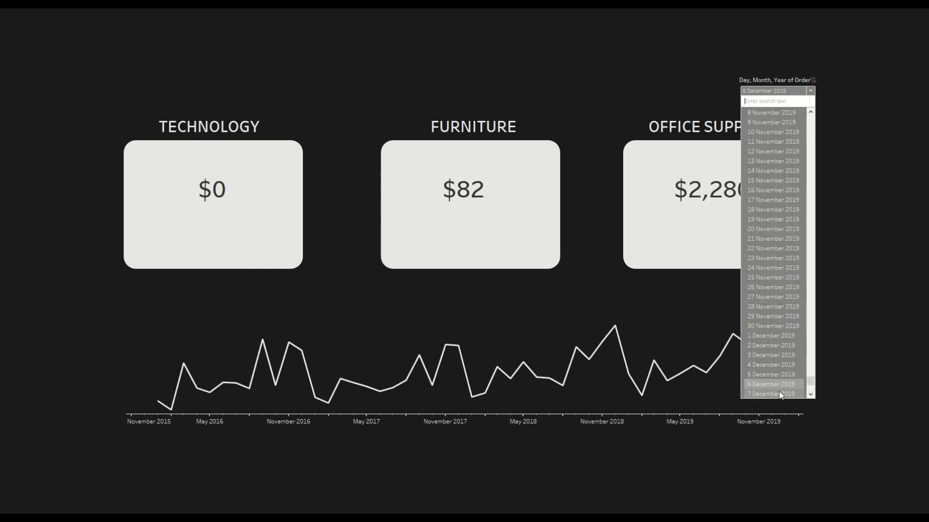
left_click(771, 394)
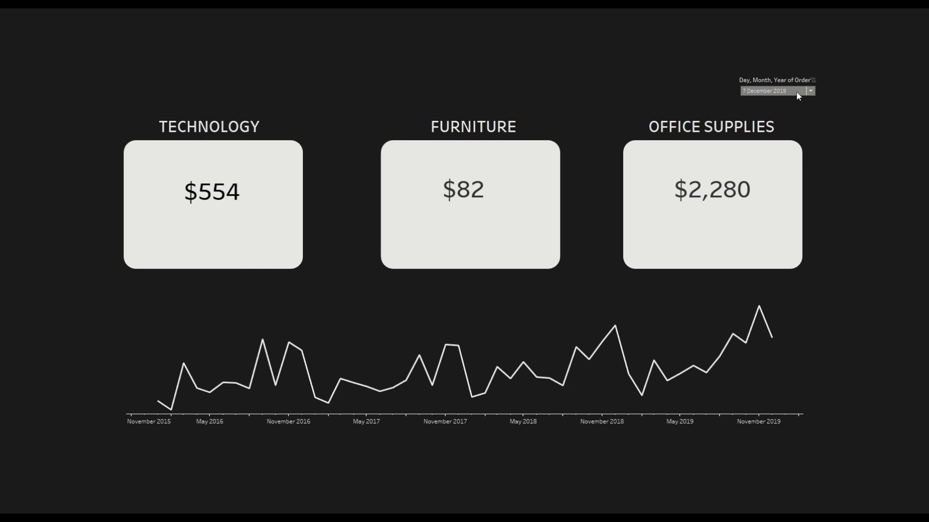
left_click(810, 91)
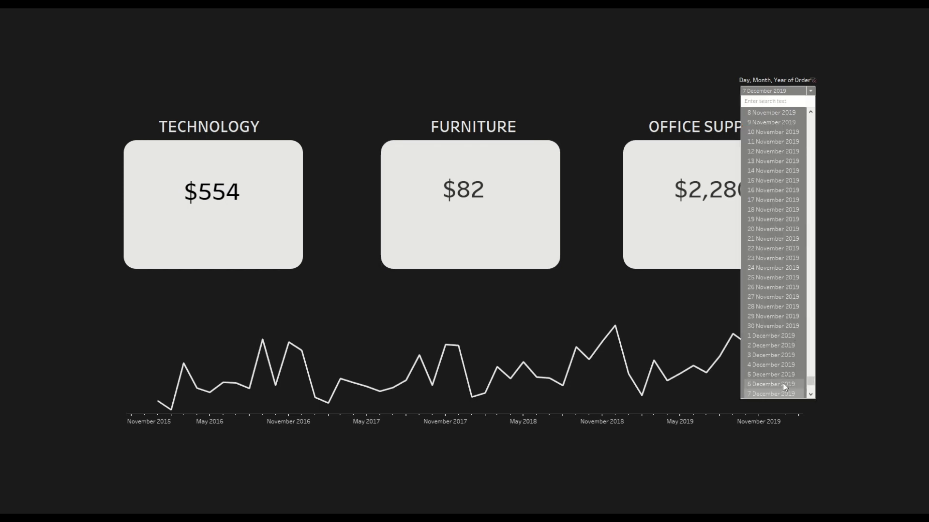
left_click(770, 384)
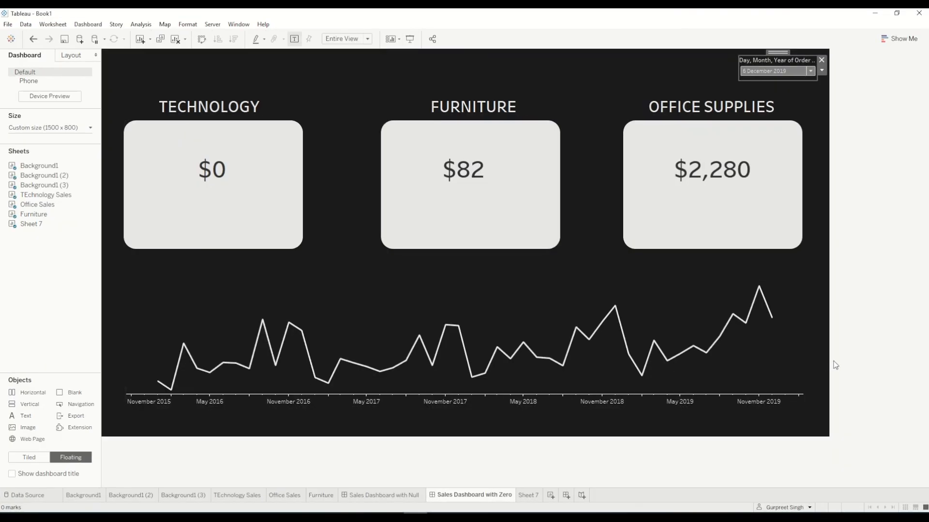
mouse_move(612, 494)
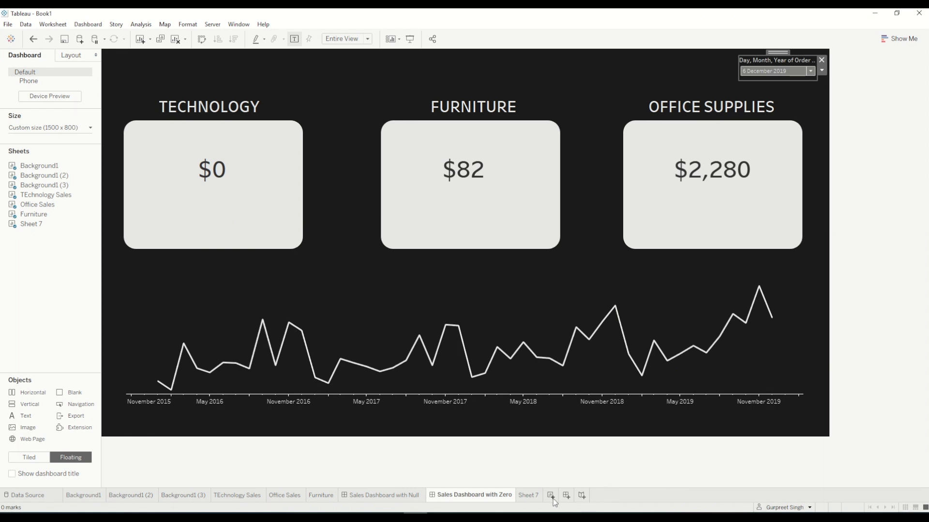
Create a blank worksheet and add an area annotation to its empty view.
left_click(578, 495)
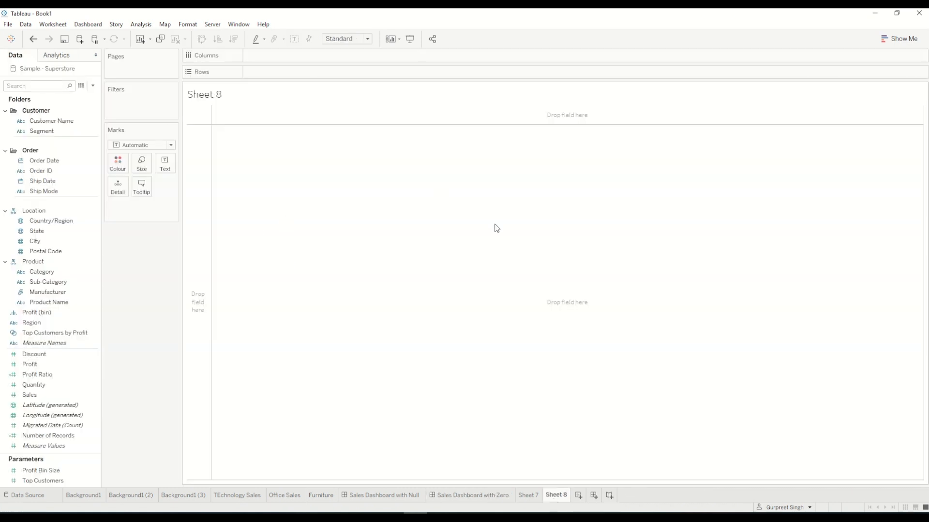
mouse_move(339, 183)
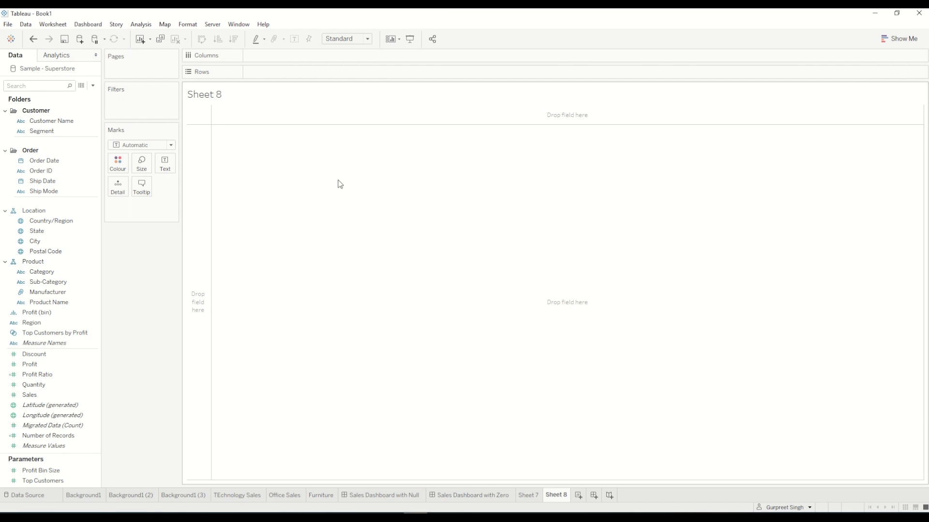
mouse_move(298, 185)
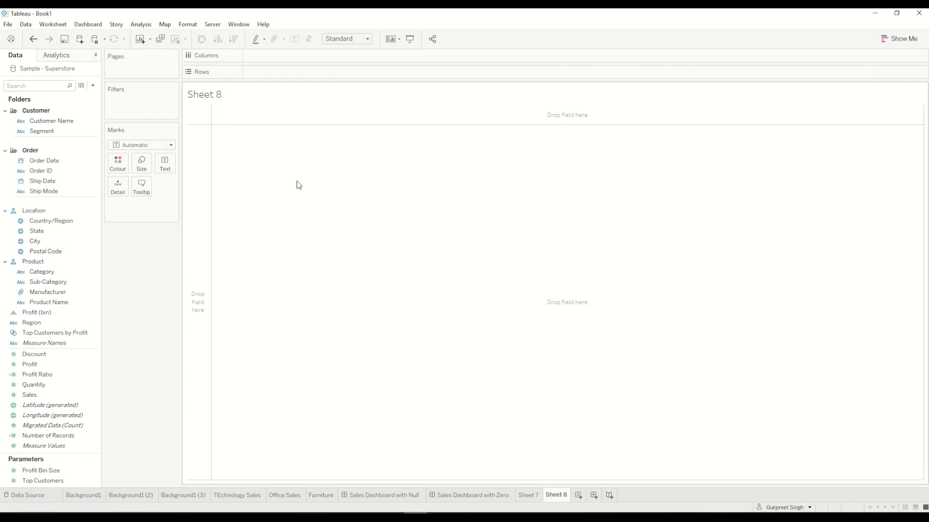
right_click(298, 184)
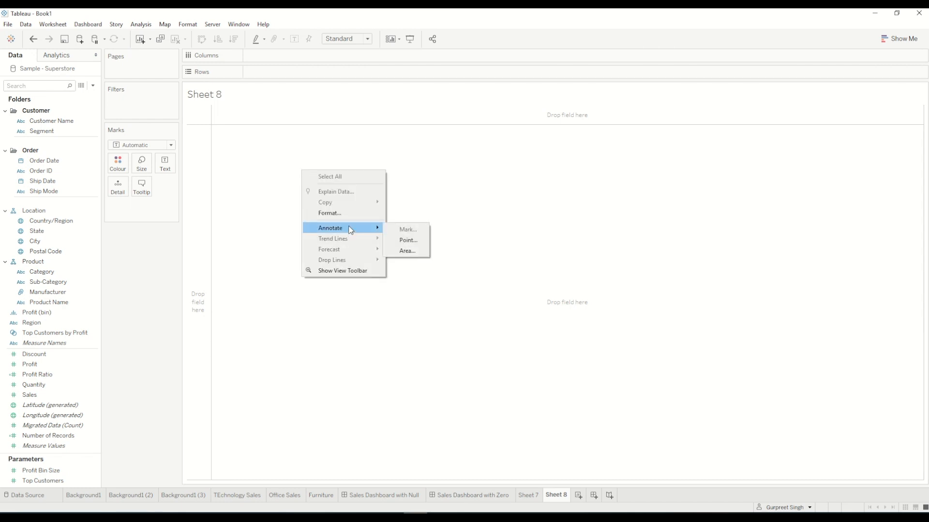
mouse_move(357, 232)
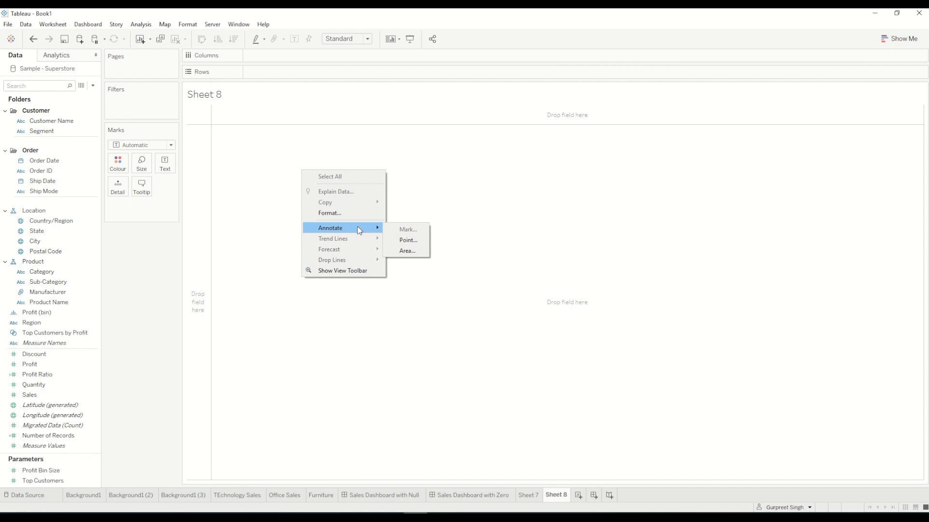
mouse_move(408, 250)
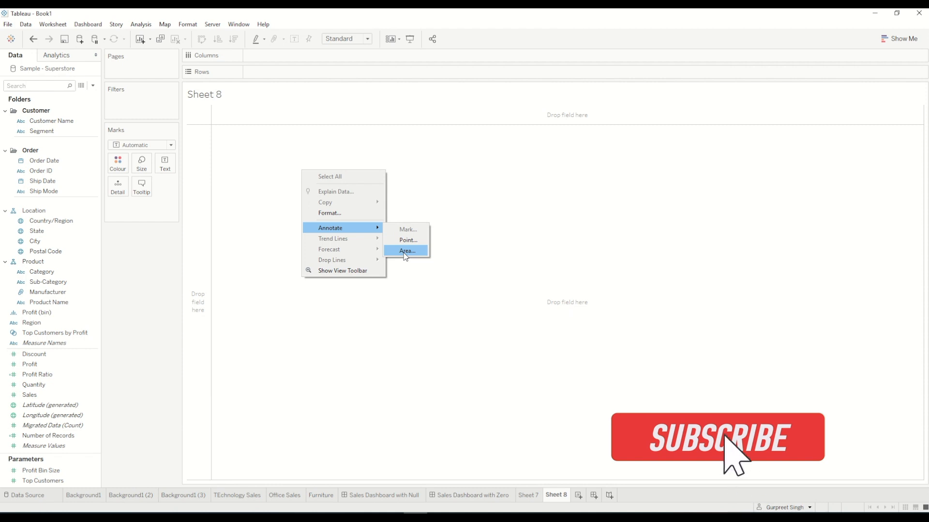
left_click(407, 251)
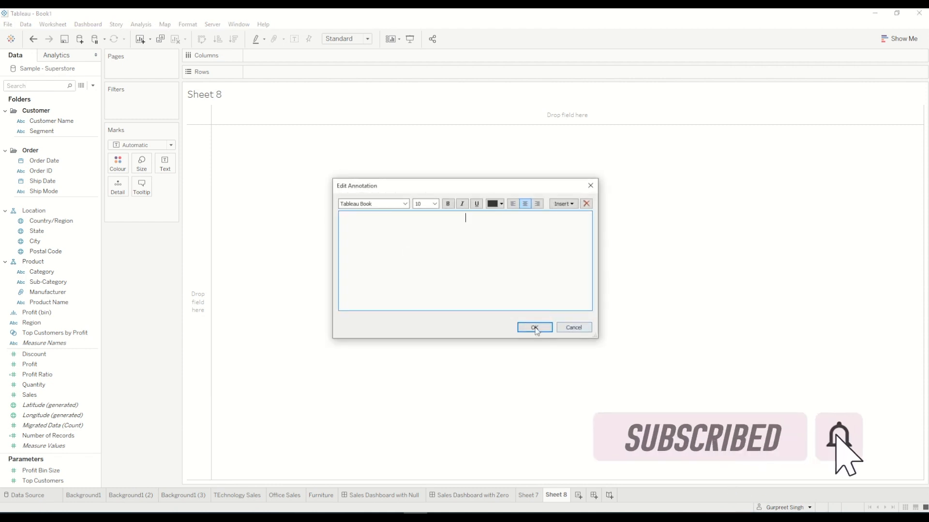
Stretch the annotation across the sheet, give it very rounded corners and grey shading.
left_click(533, 328)
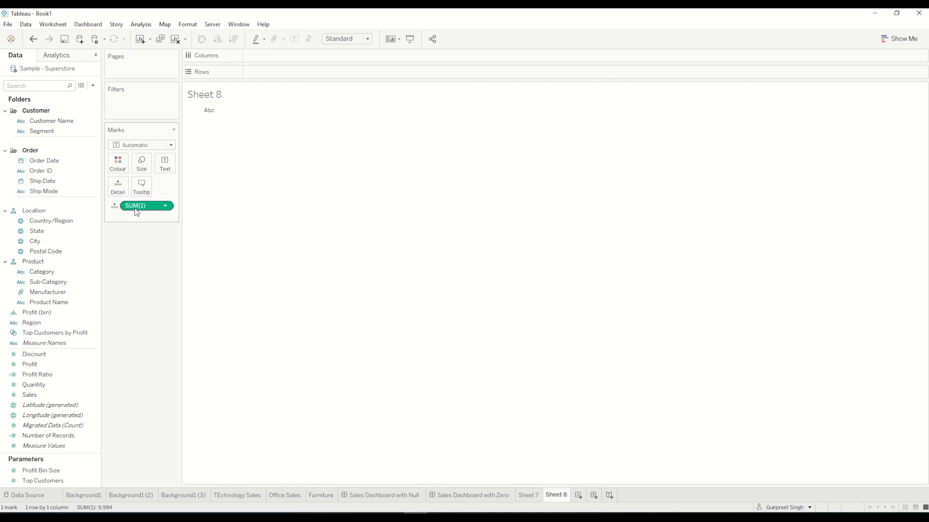
mouse_move(146, 208)
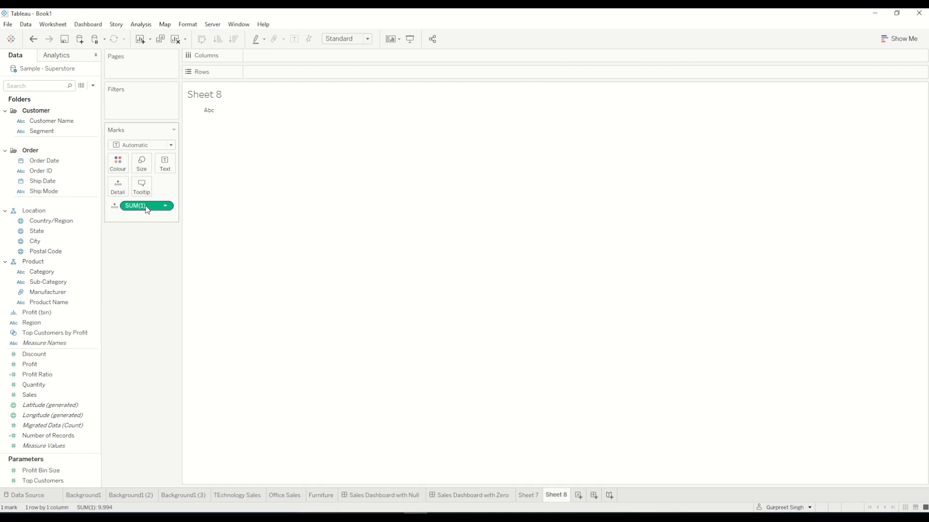
left_click_drag(145, 205, 258, 178)
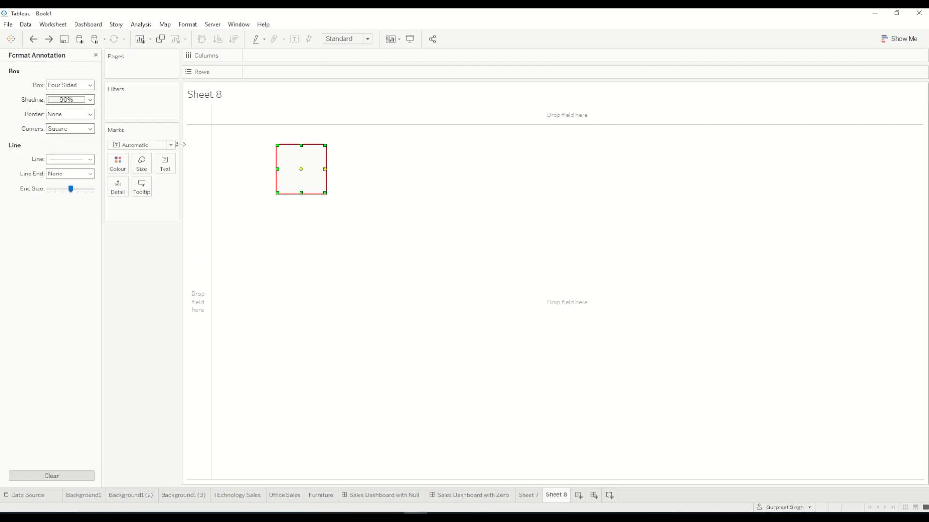
left_click(89, 100)
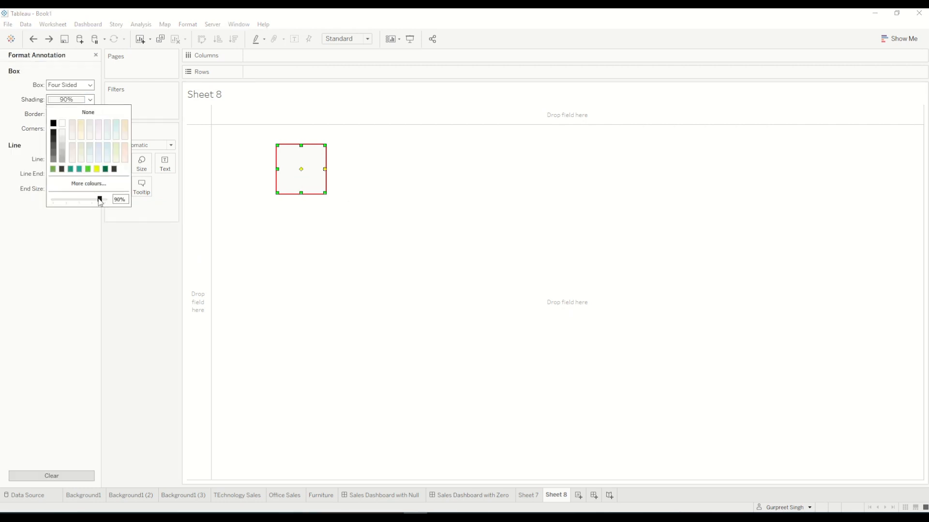
left_click(88, 112)
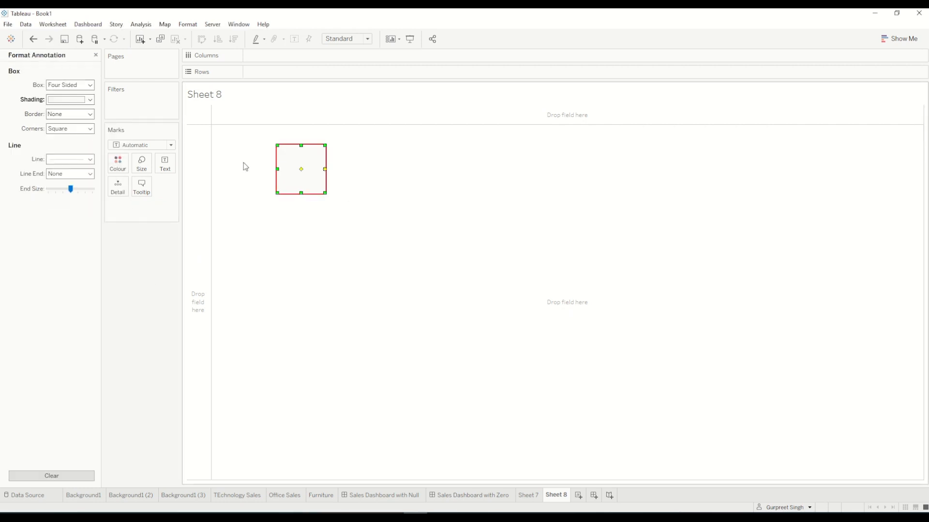
left_click(89, 128)
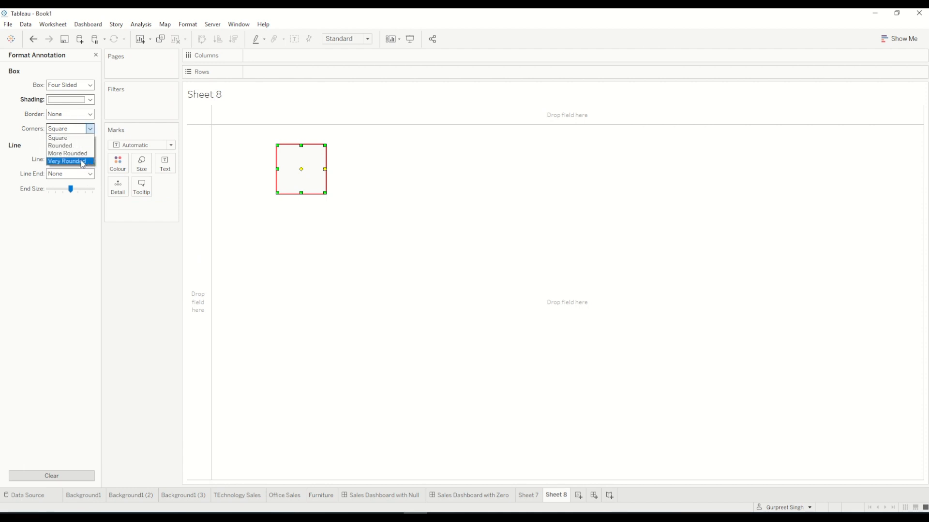
left_click(67, 161)
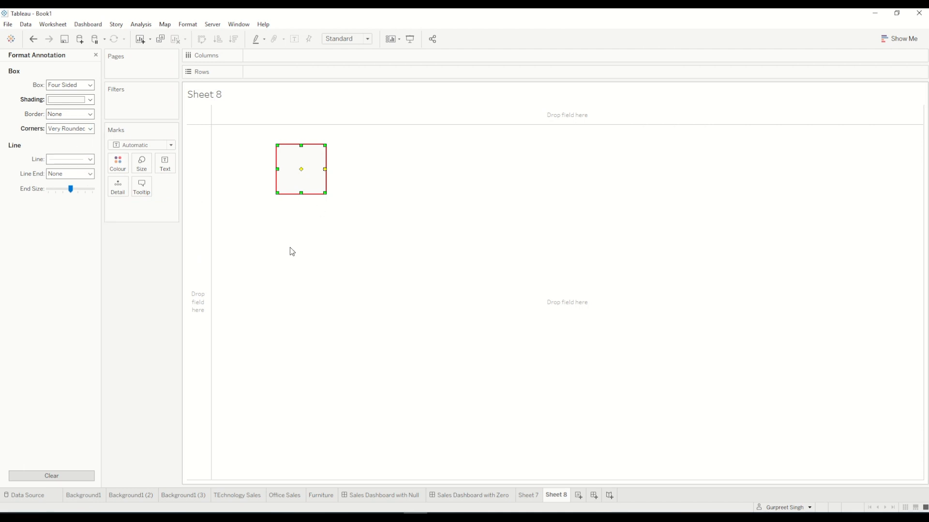
mouse_move(326, 191)
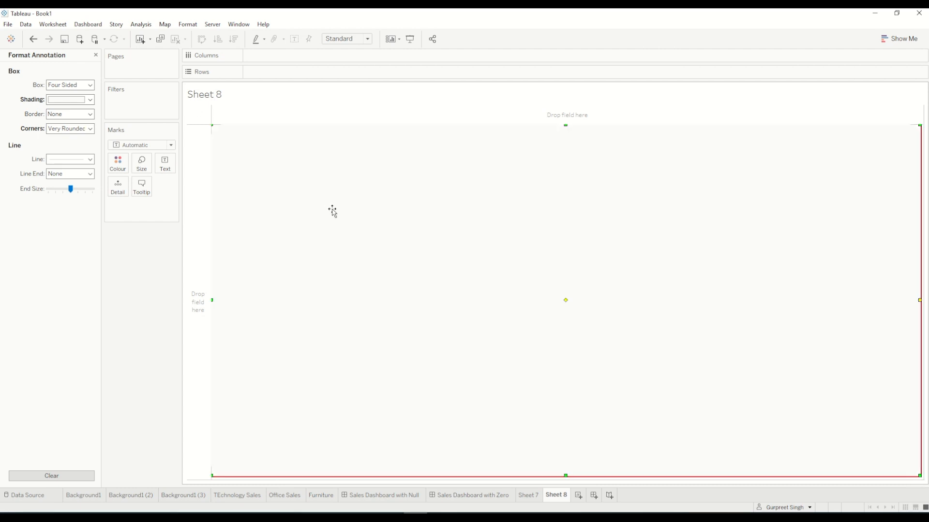
left_click(343, 39)
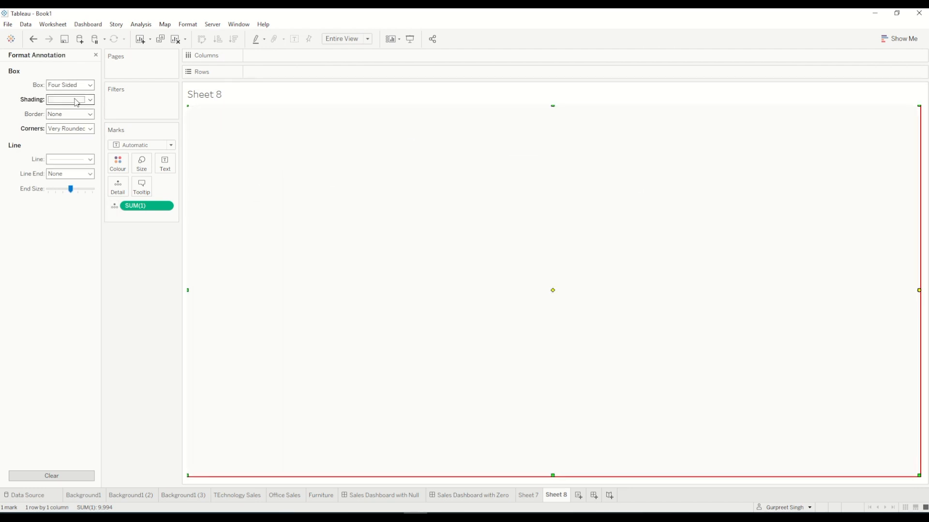
left_click(65, 100)
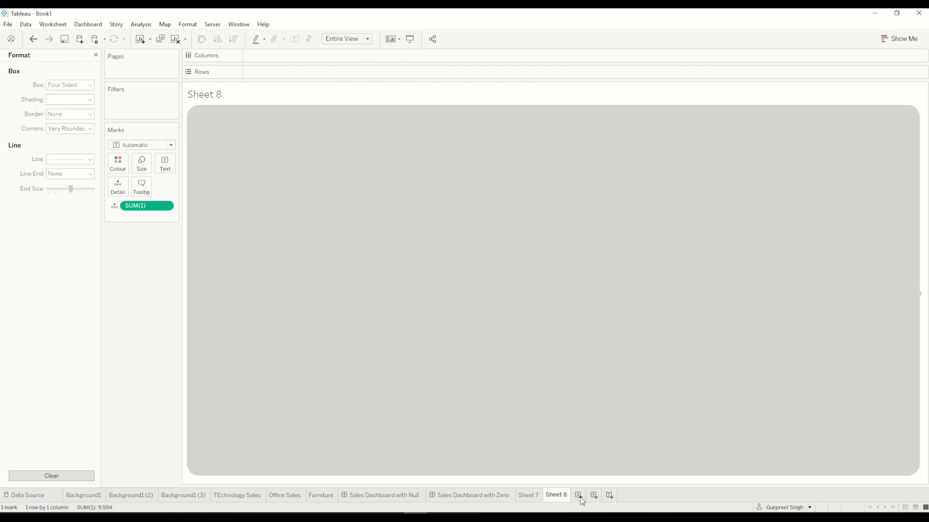
On a new sheet show SUM(Sales) as text filtered to order date 8 December 2019 ($7,643).
left_click(606, 495)
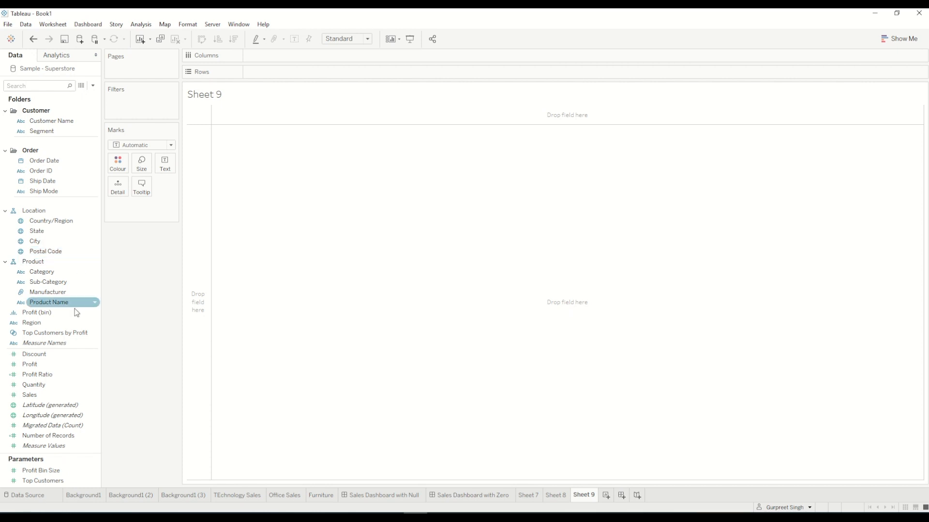
double_click(29, 395)
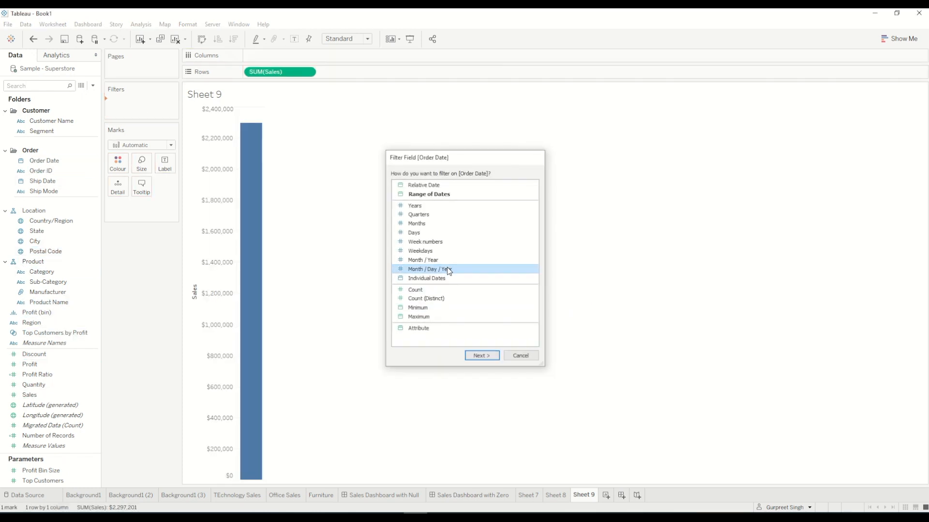
left_click(481, 355)
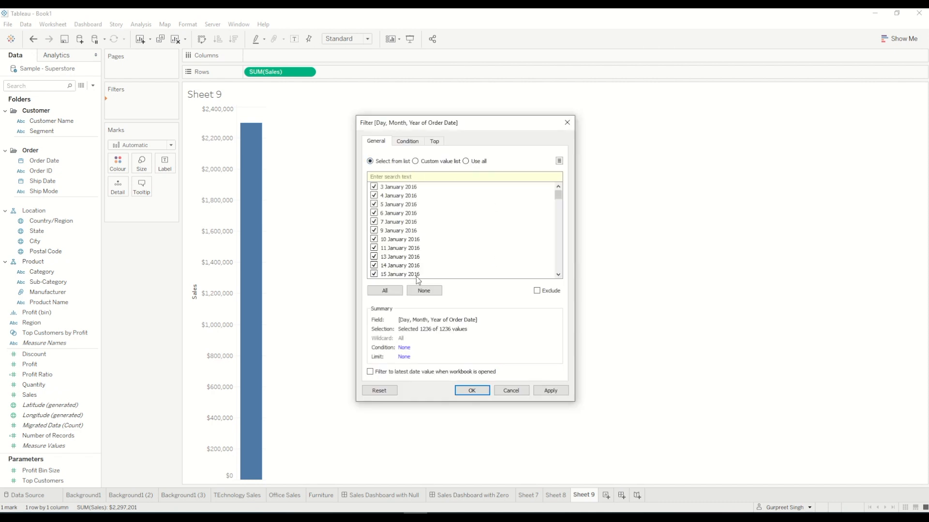
left_click(424, 291)
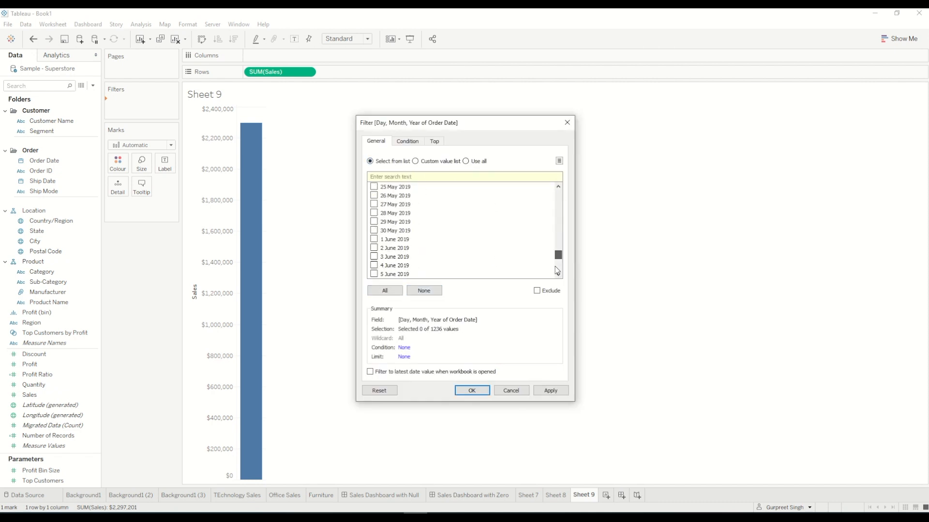
scroll("down", 3)
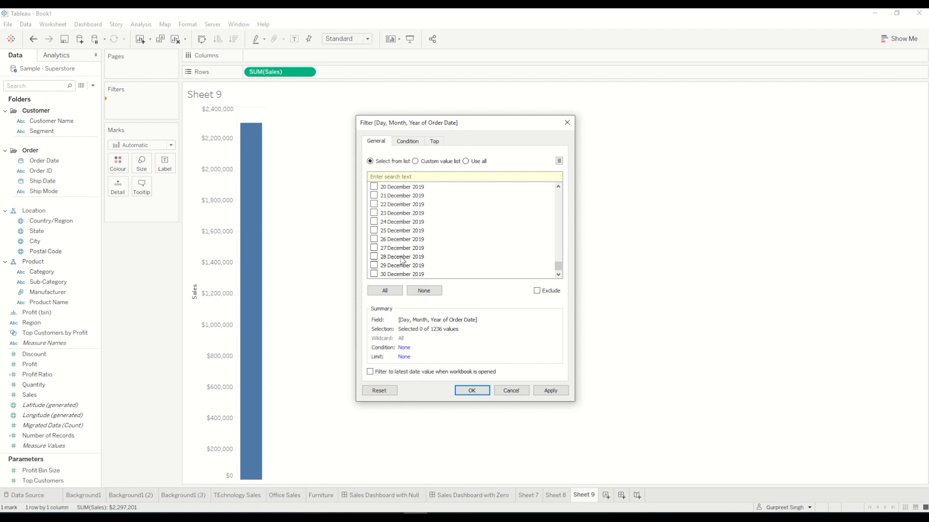
scroll("up", 3)
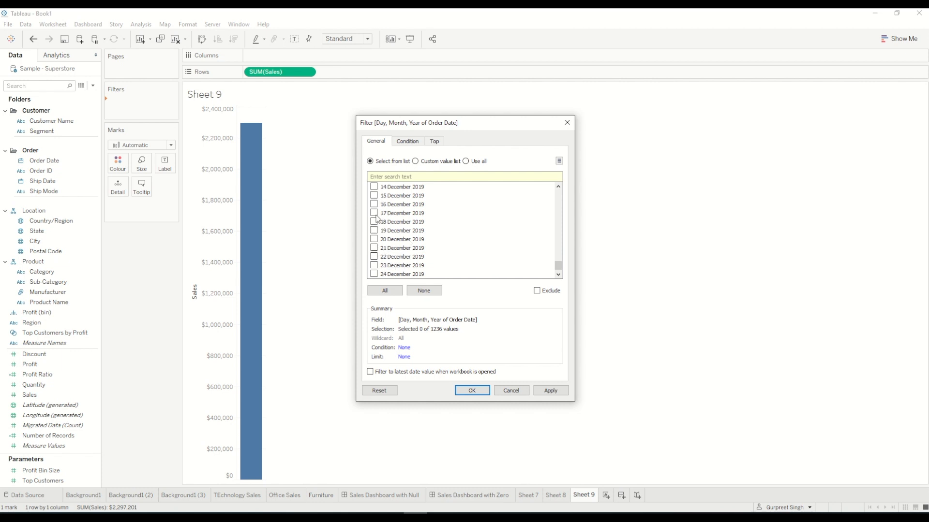
left_click(373, 196)
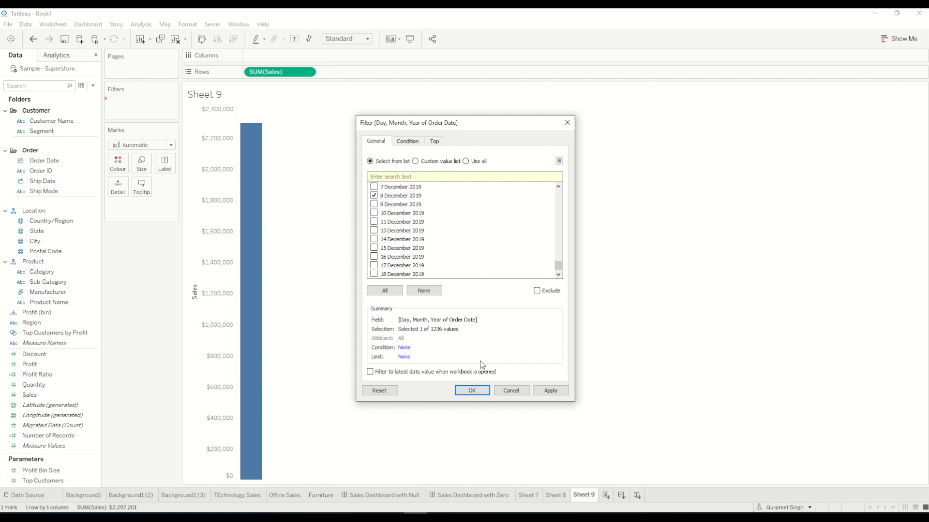
left_click(471, 389)
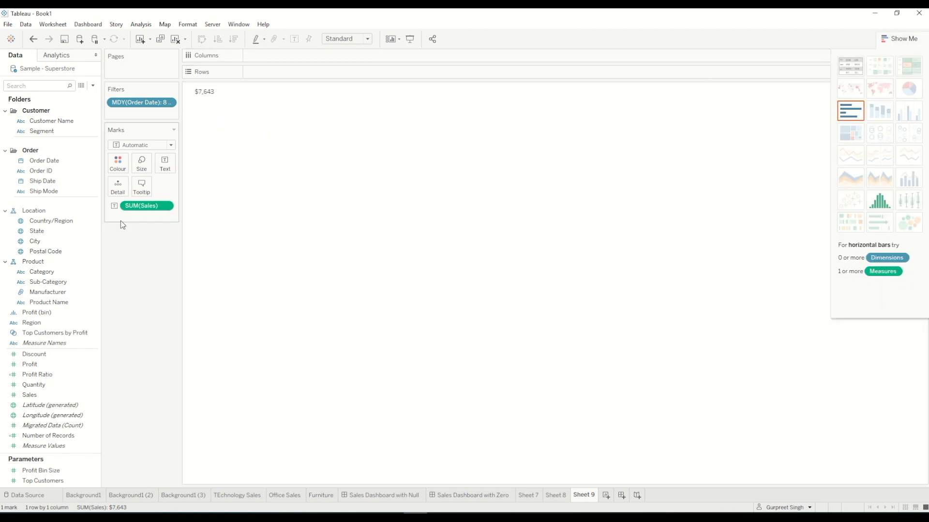
mouse_move(214, 101)
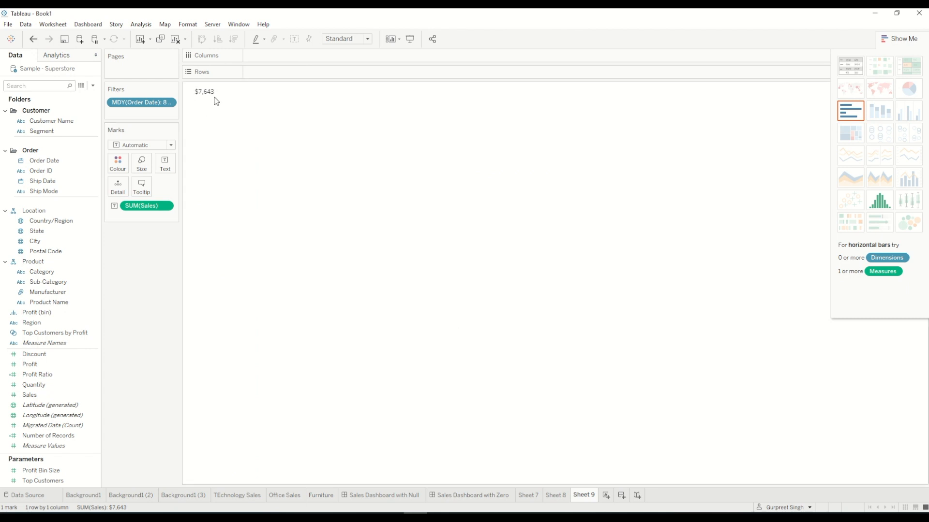
left_click(41, 272)
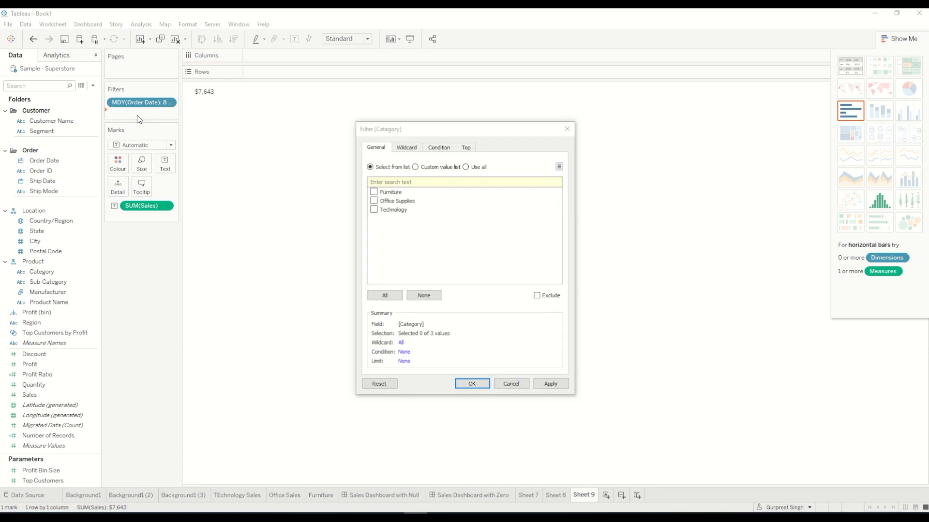
mouse_move(407, 220)
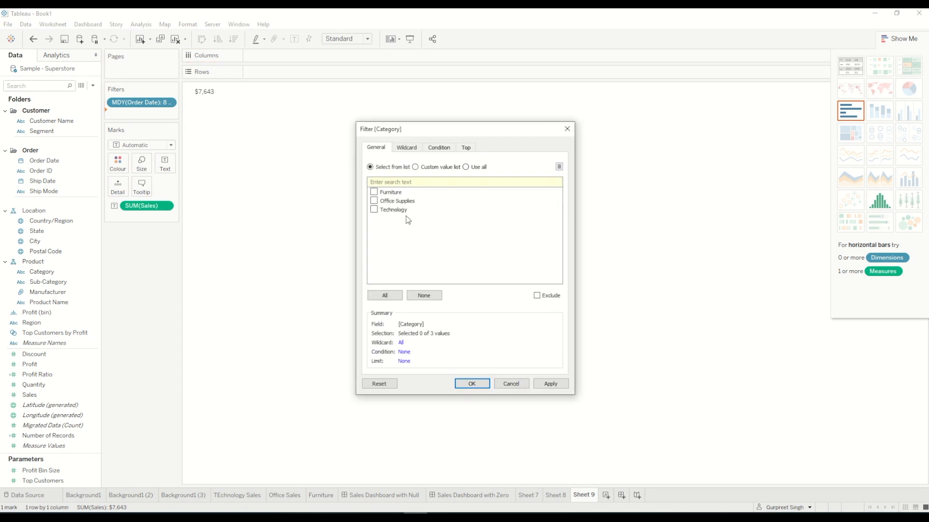
mouse_move(375, 212)
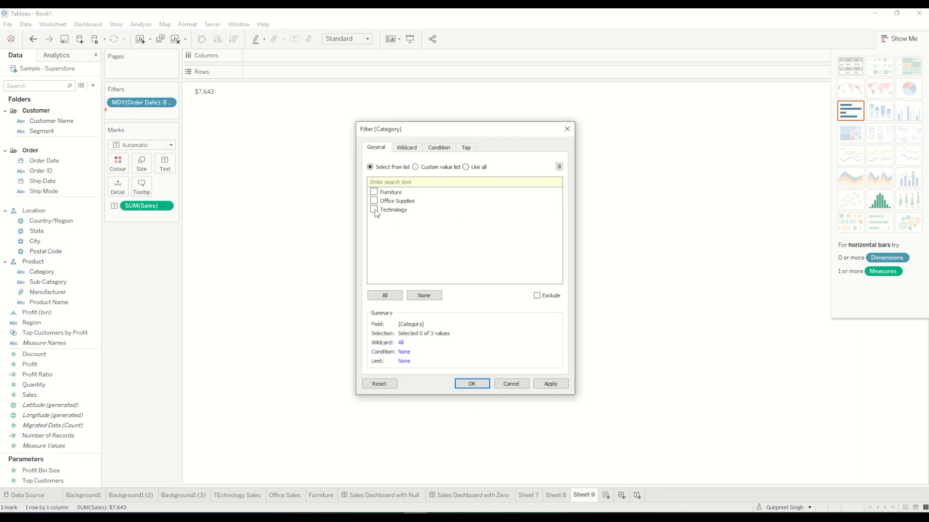
Filter the sheet to the Technology category, dropping sales to $1,642.
left_click(373, 210)
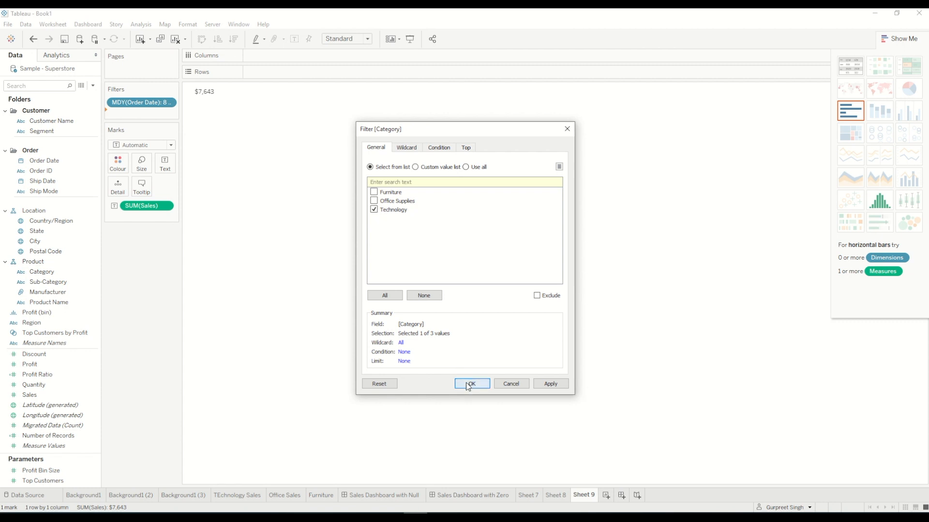
left_click(471, 384)
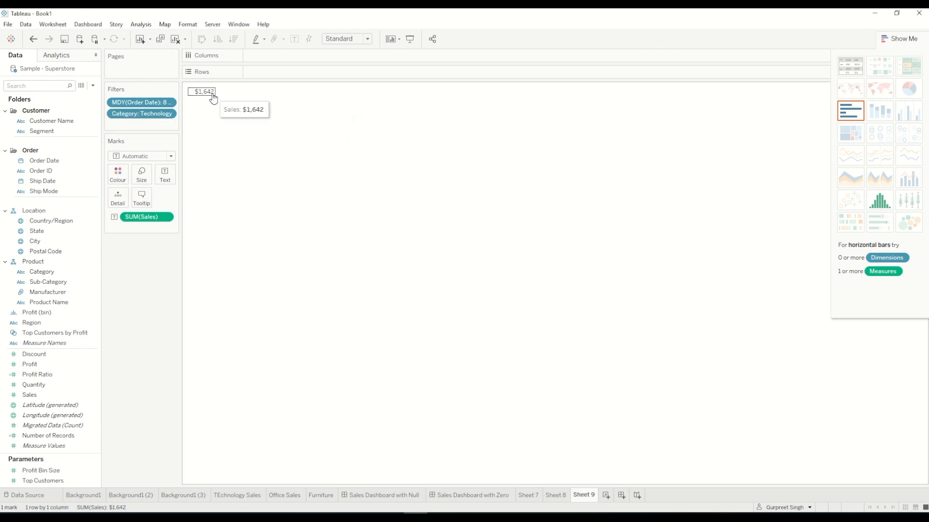
left_click(165, 174)
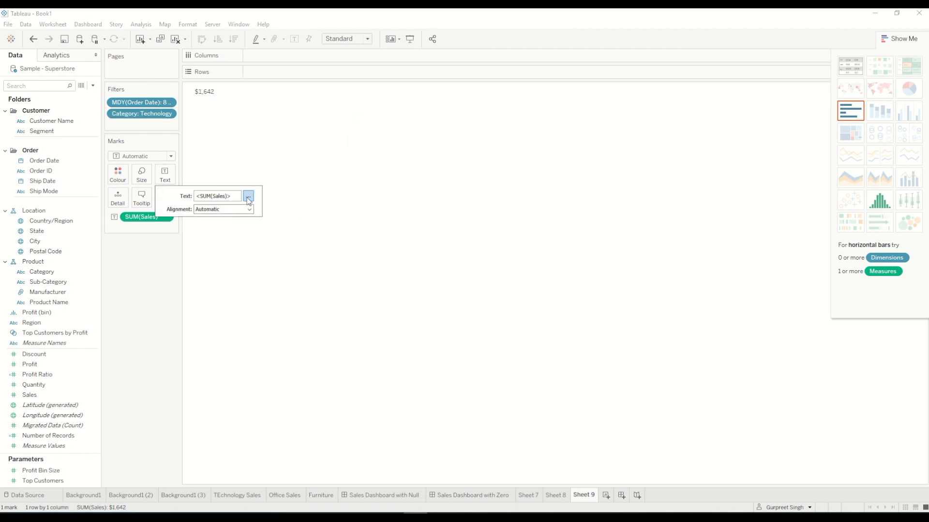
Format the SUM(Sales) label as 36-point bold.
left_click(247, 197)
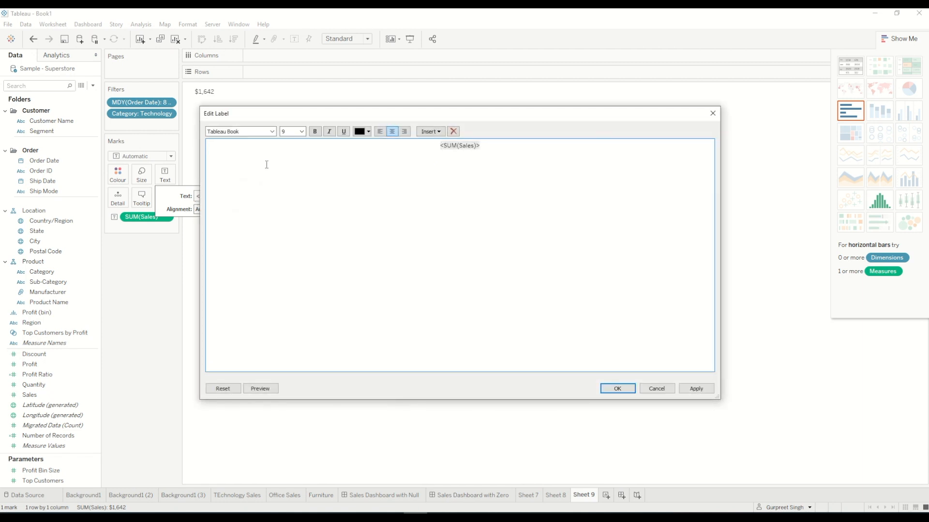
left_click(300, 131)
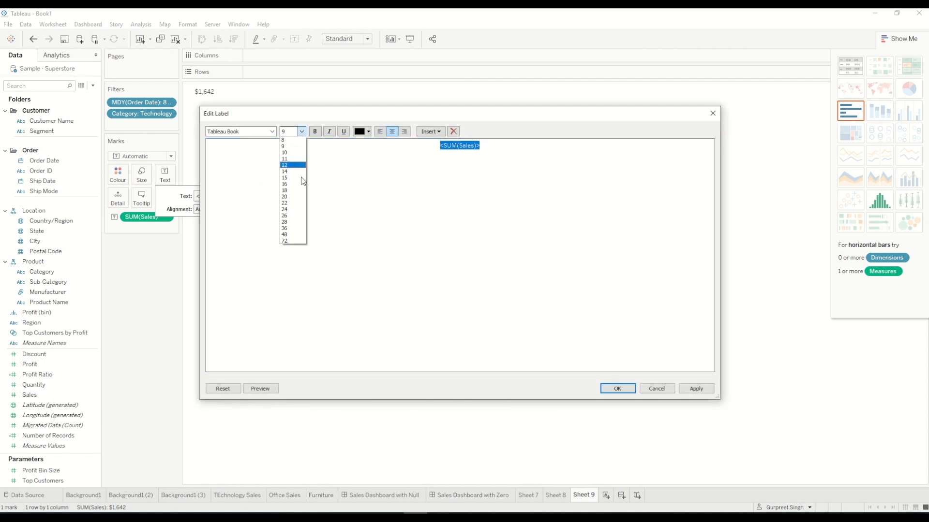
left_click(284, 228)
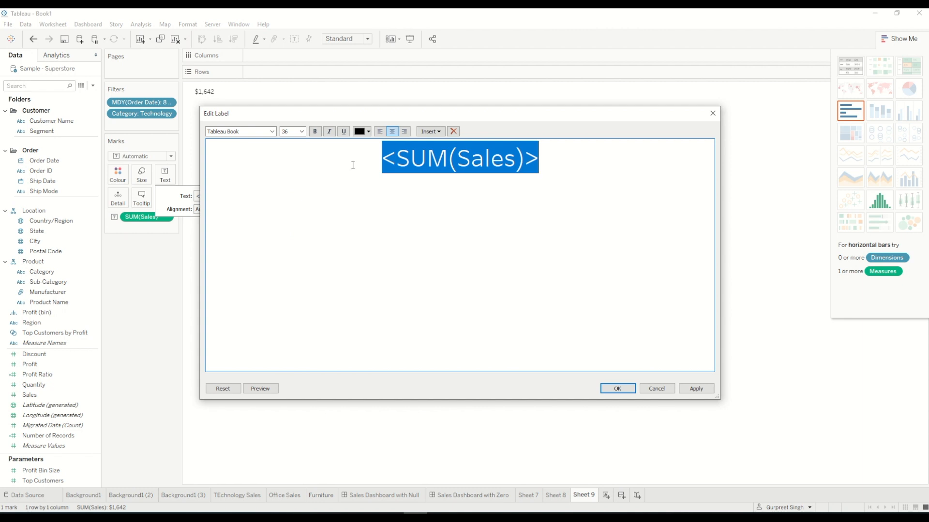
mouse_move(361, 132)
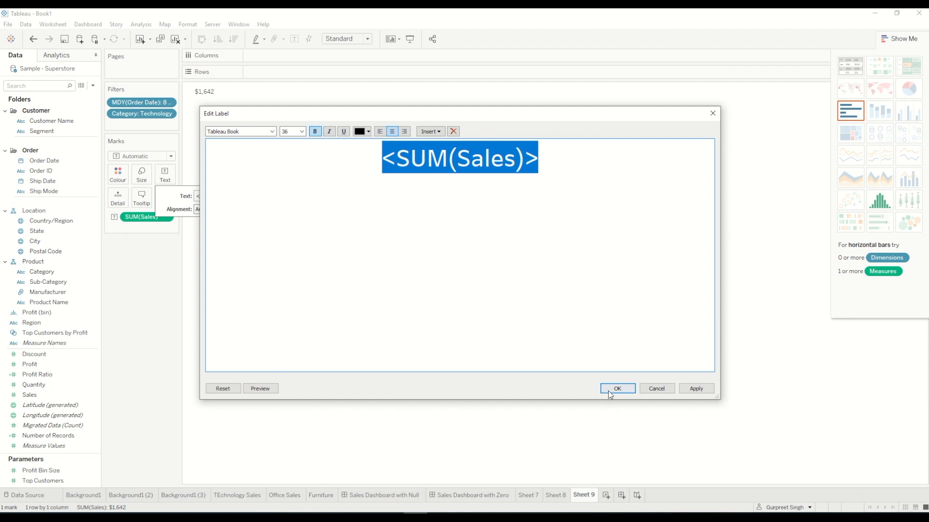
left_click(616, 389)
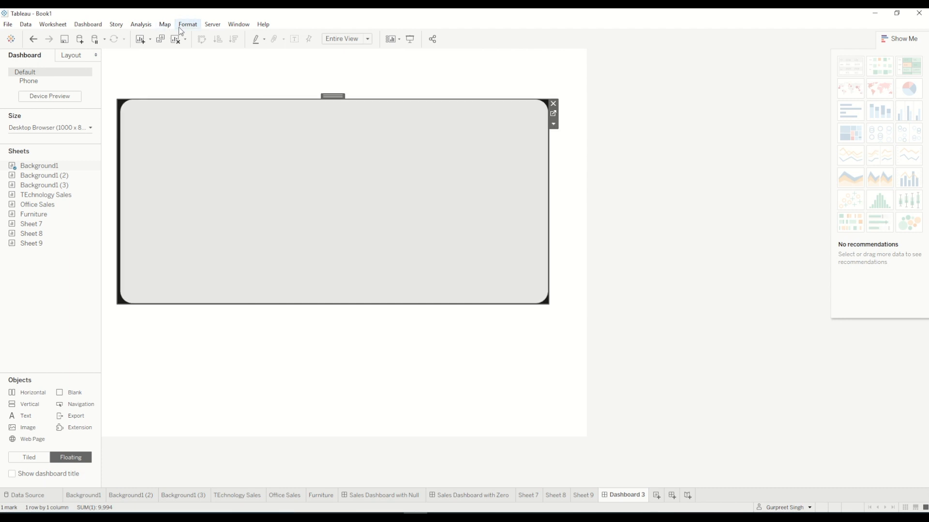
Set the new dashboard's default background shading to black.
left_click(187, 25)
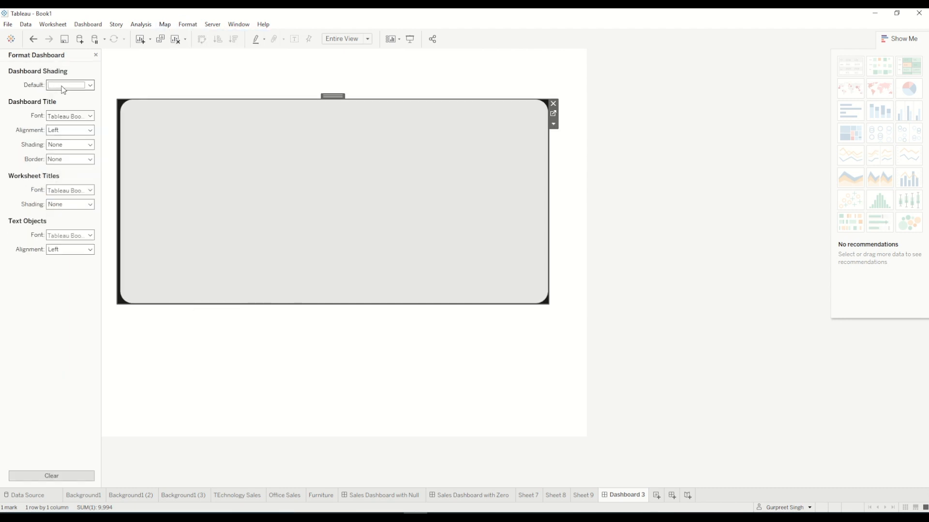
left_click(68, 85)
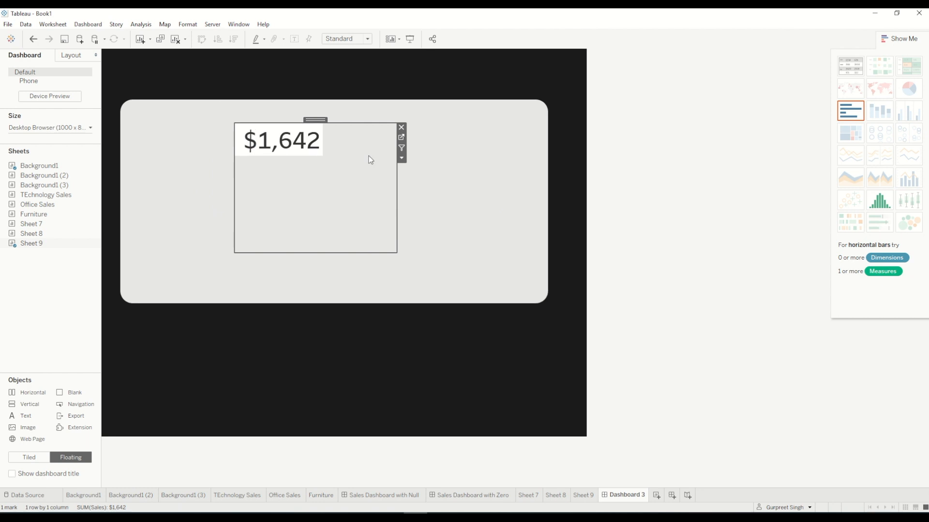
Fit the sales sheet to its container, remove its worksheet shading and centre the figure.
left_click(400, 158)
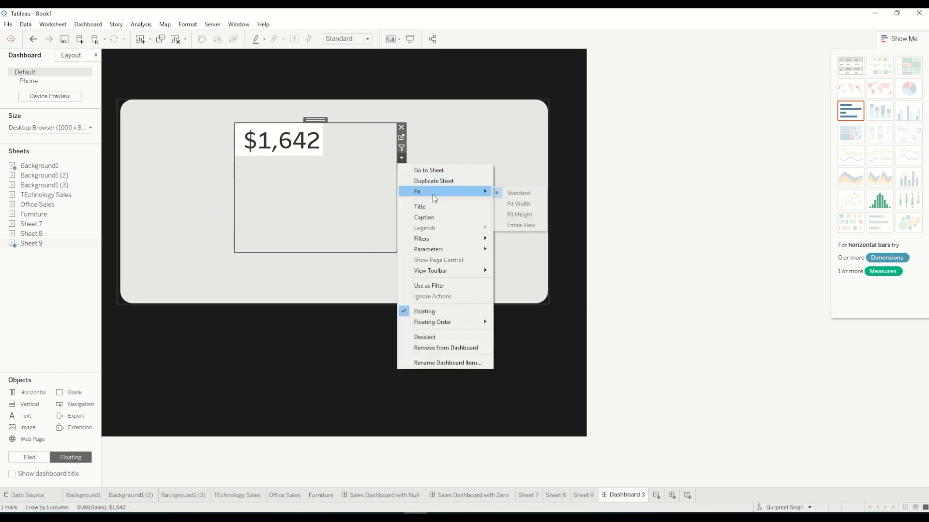
left_click(520, 225)
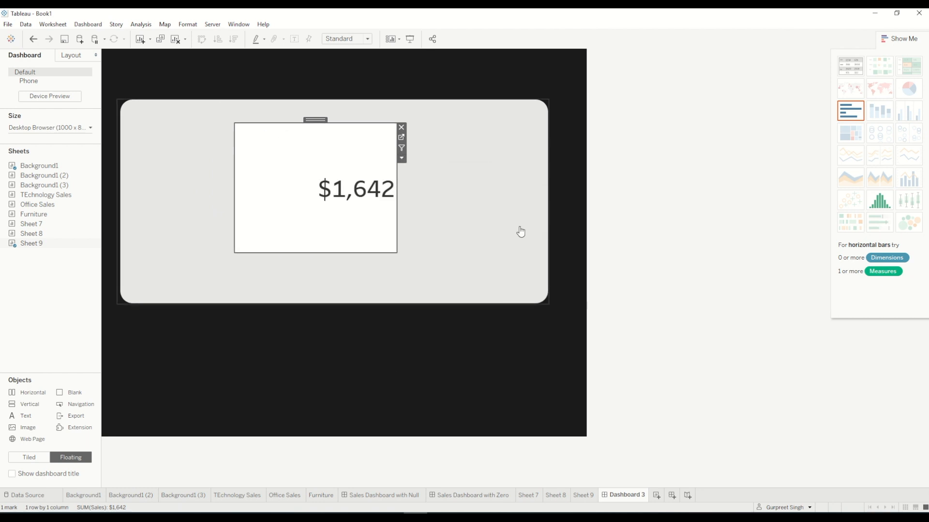
right_click(270, 146)
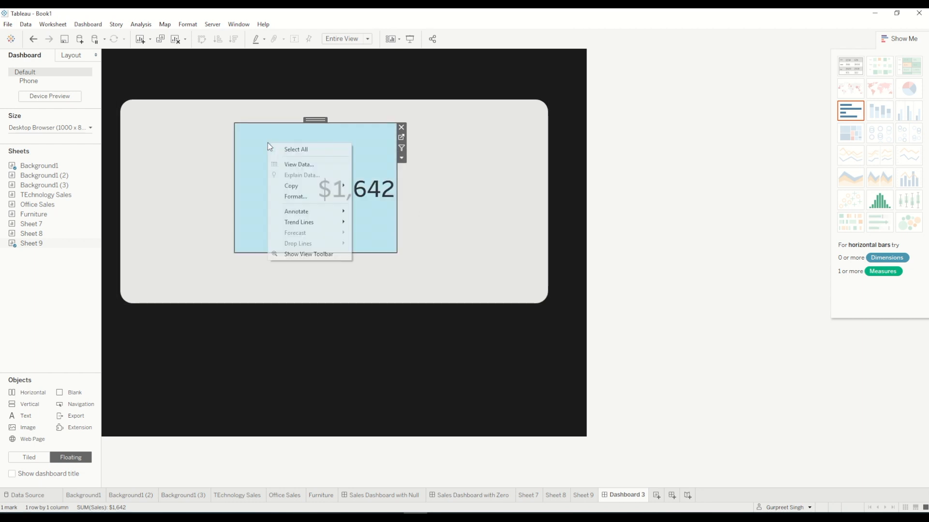
mouse_move(307, 197)
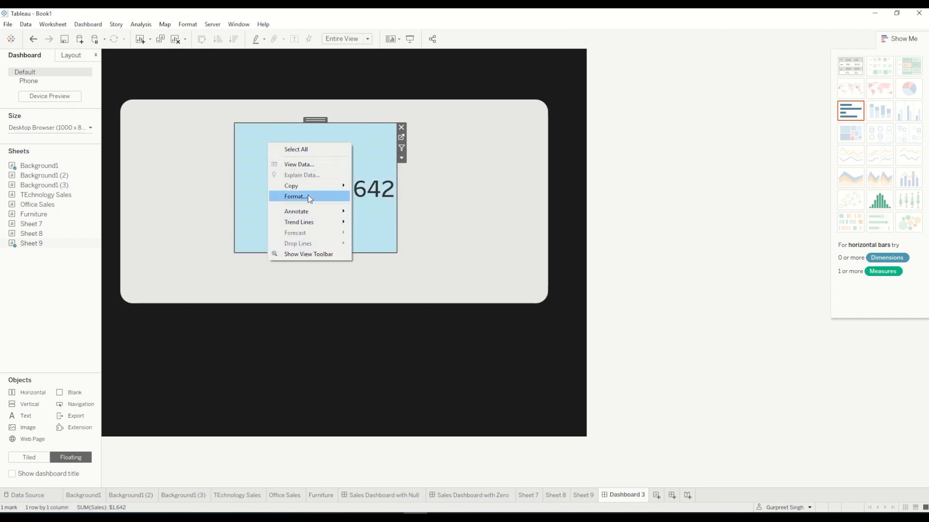
left_click(294, 196)
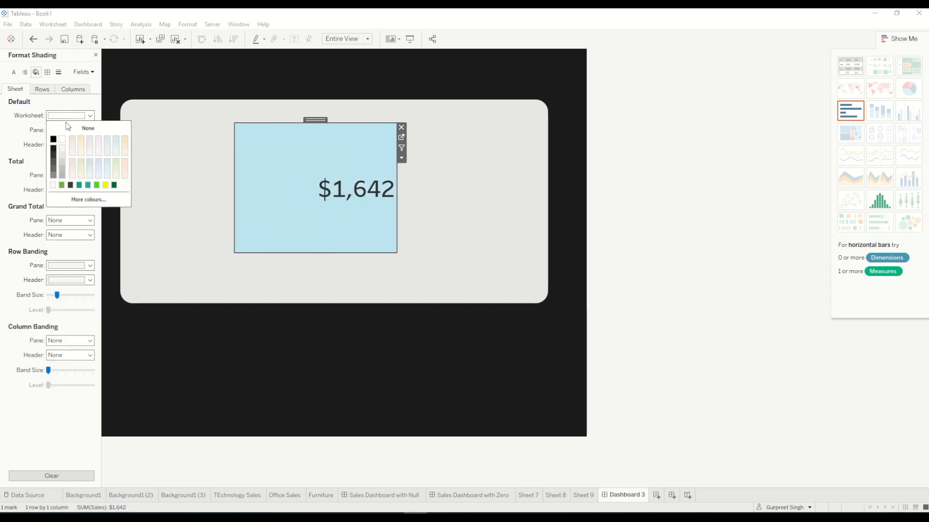
left_click(88, 128)
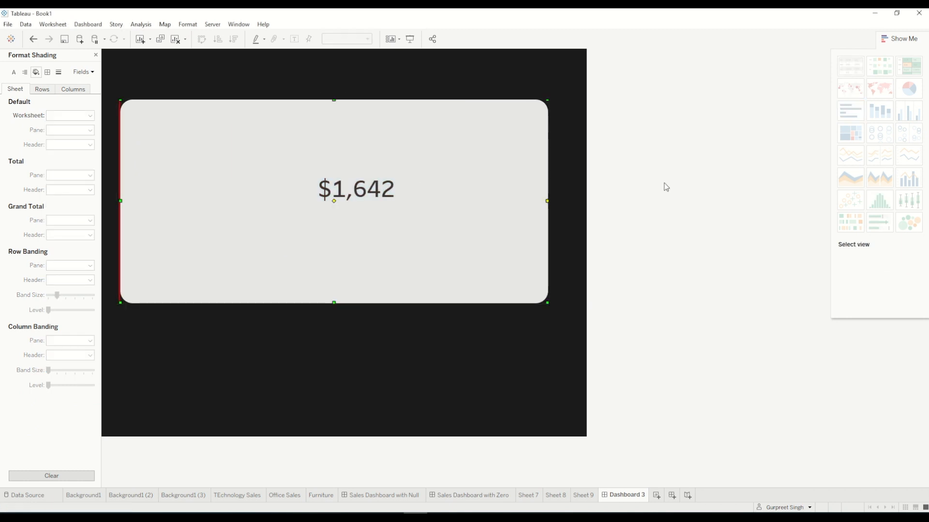
mouse_move(336, 226)
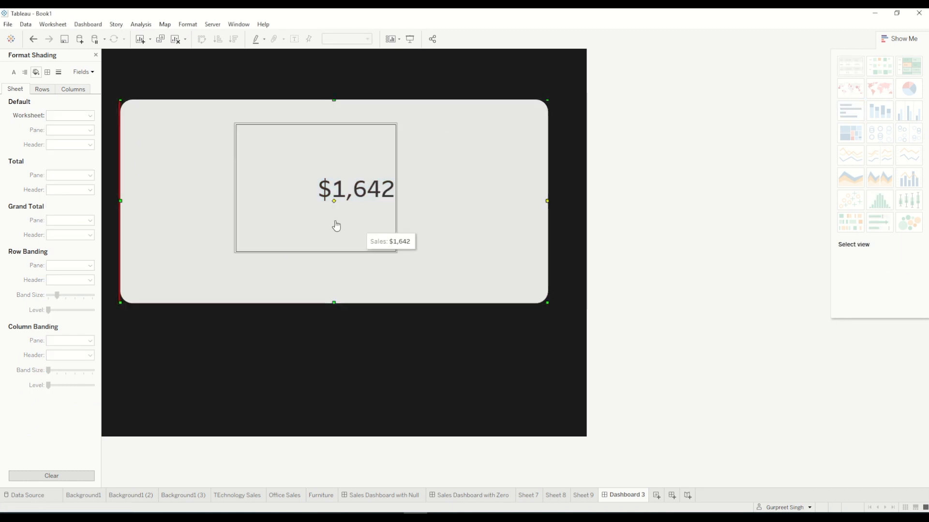
mouse_move(360, 175)
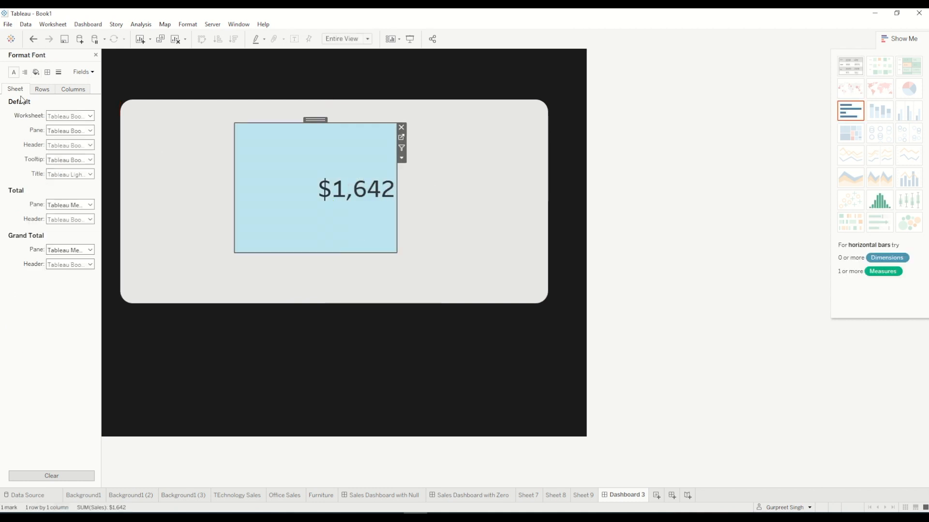
left_click(24, 71)
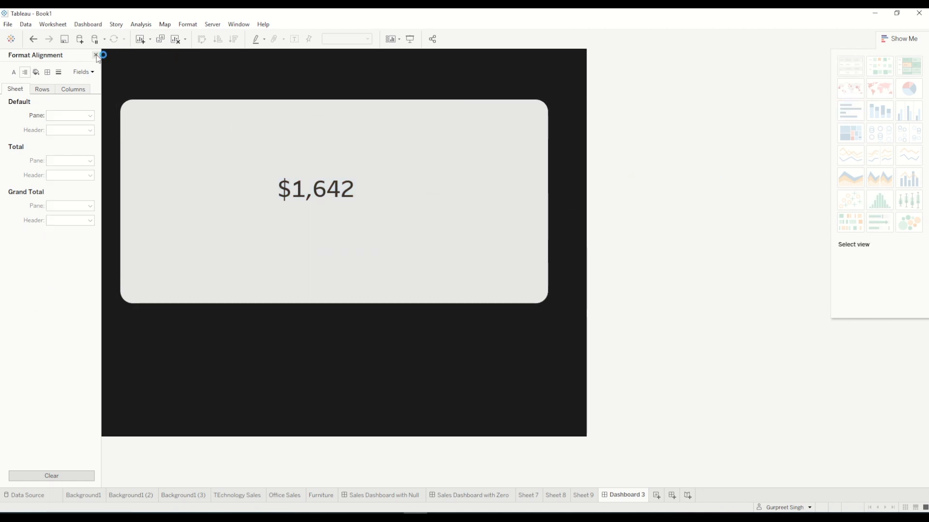
left_click(96, 55)
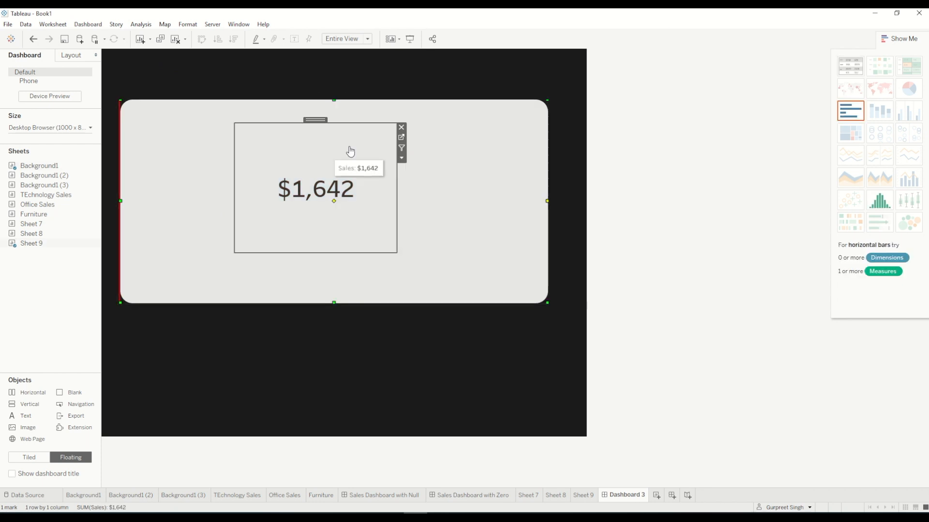
Add the order-date filter to the dashboard as a single-value dropdown above the card.
left_click(401, 157)
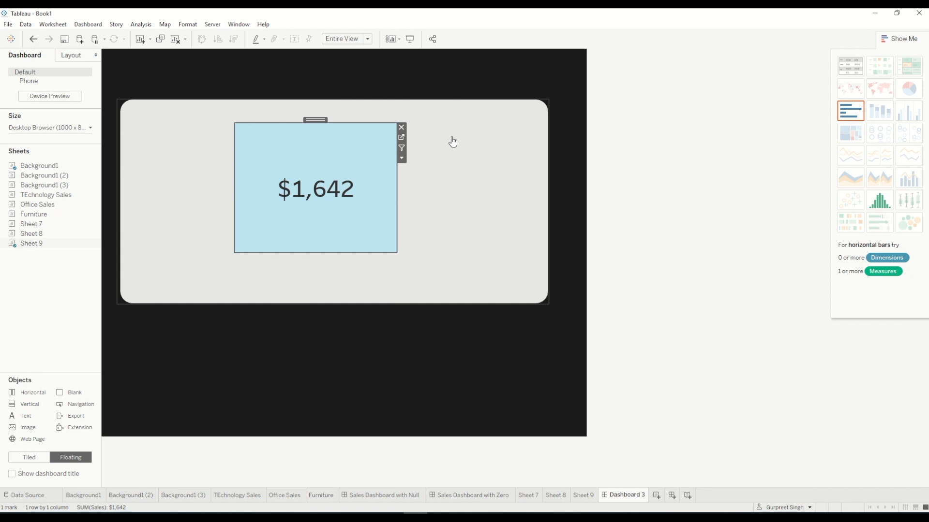
left_click(402, 147)
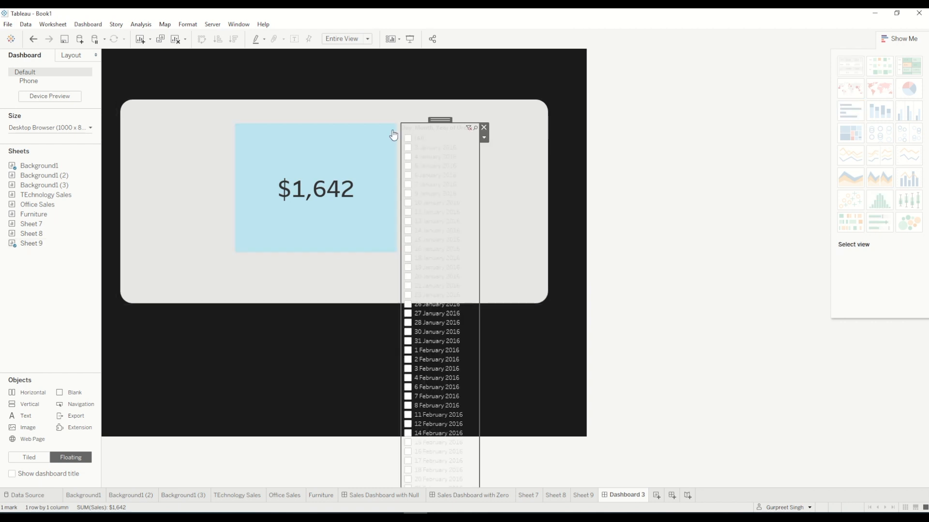
left_click(484, 138)
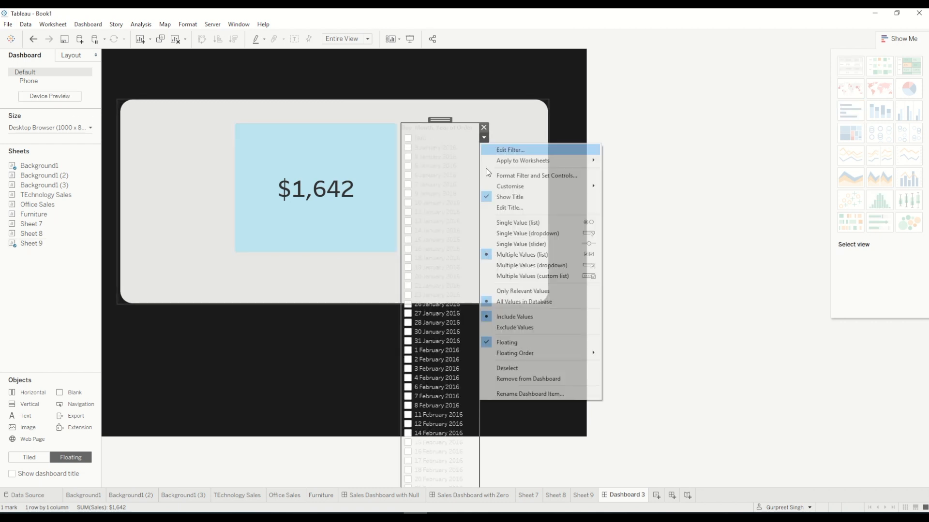
left_click(527, 233)
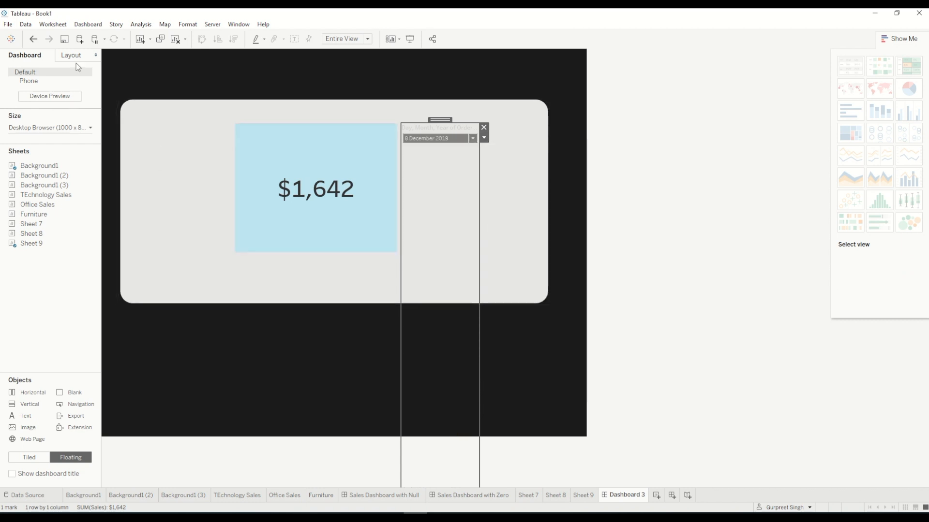
left_click(70, 55)
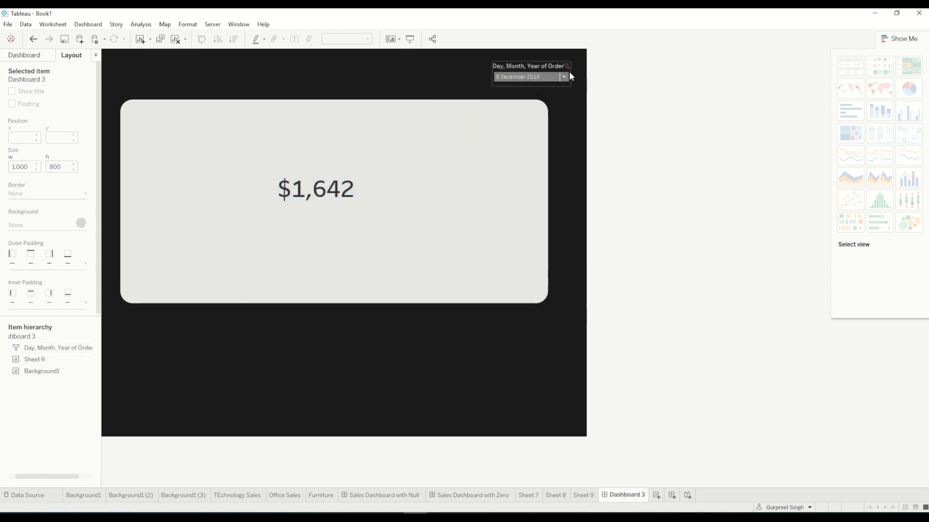
Pick a no-sales date, then 7 December 2019, so the card reads $554.
left_click(563, 77)
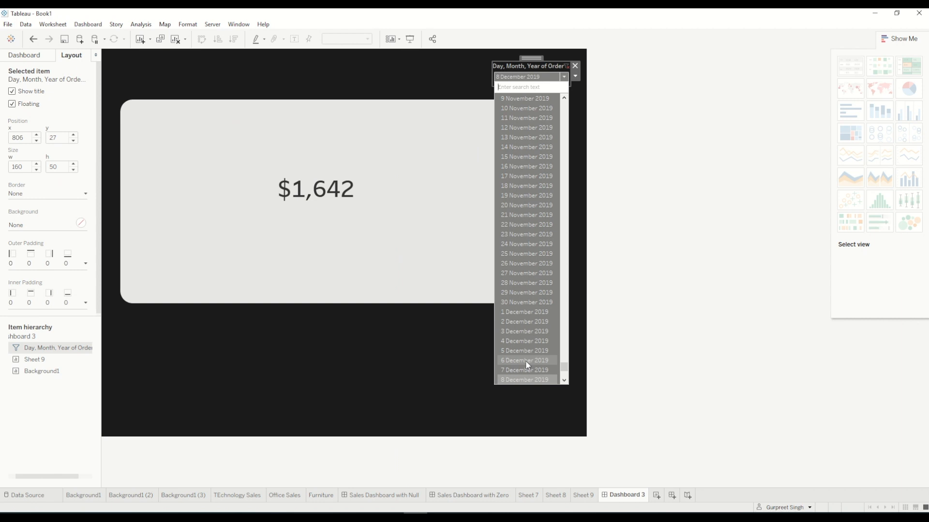
left_click(523, 360)
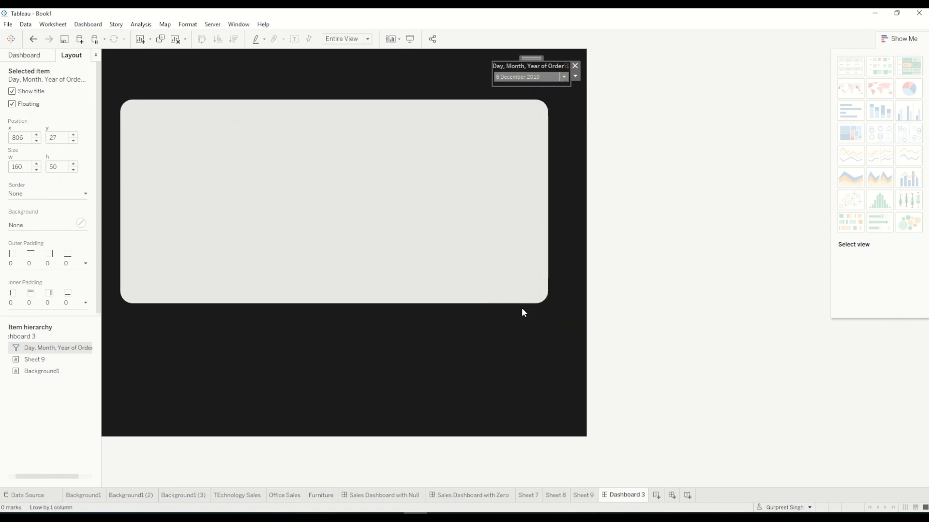
left_click(572, 76)
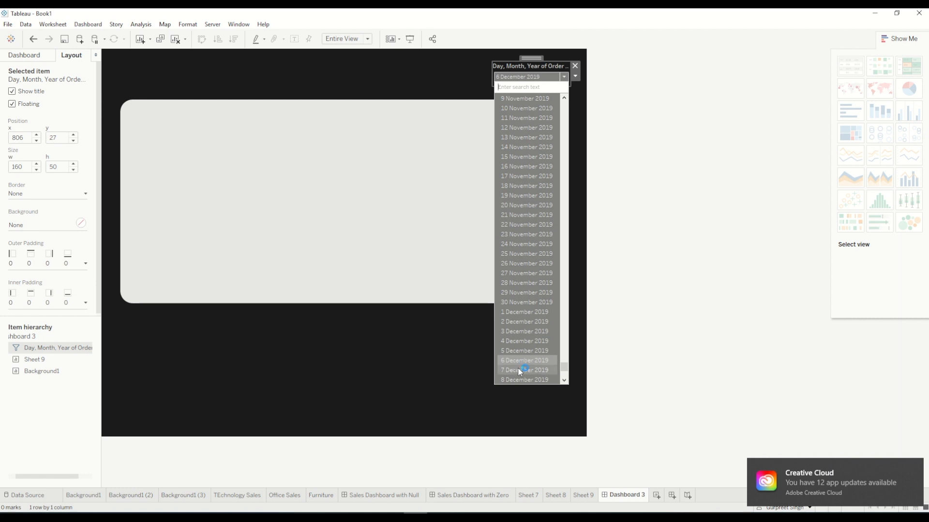
left_click(523, 370)
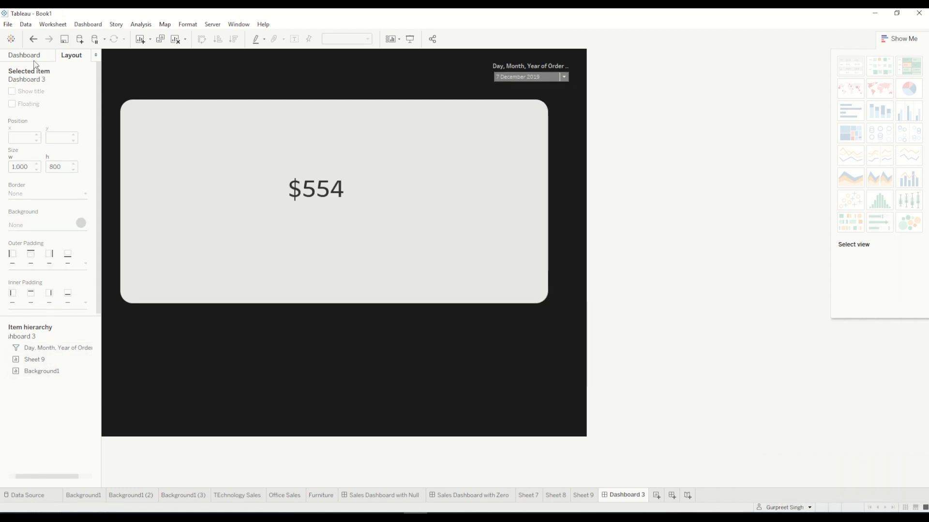
left_click(23, 55)
type("$0")
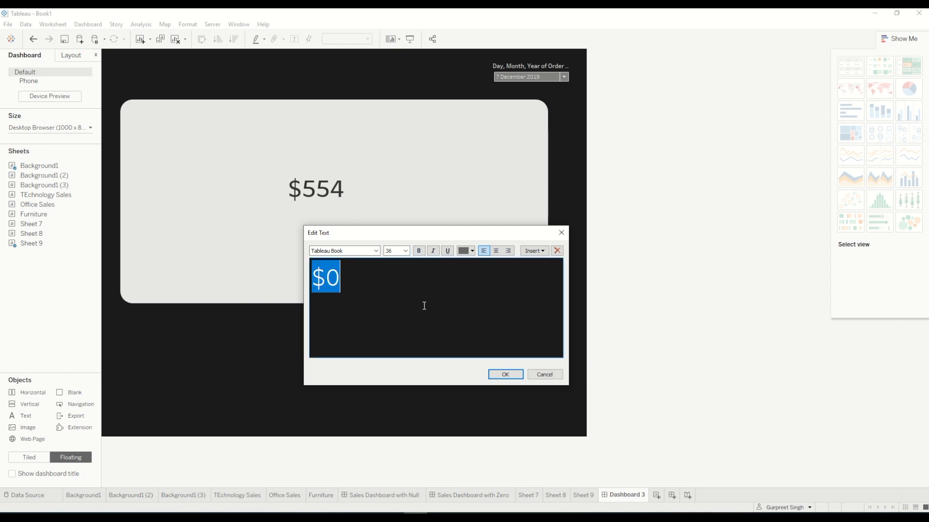
Give the $0 text a dark font colour and confirm the Edit Text dialog.
left_click(472, 250)
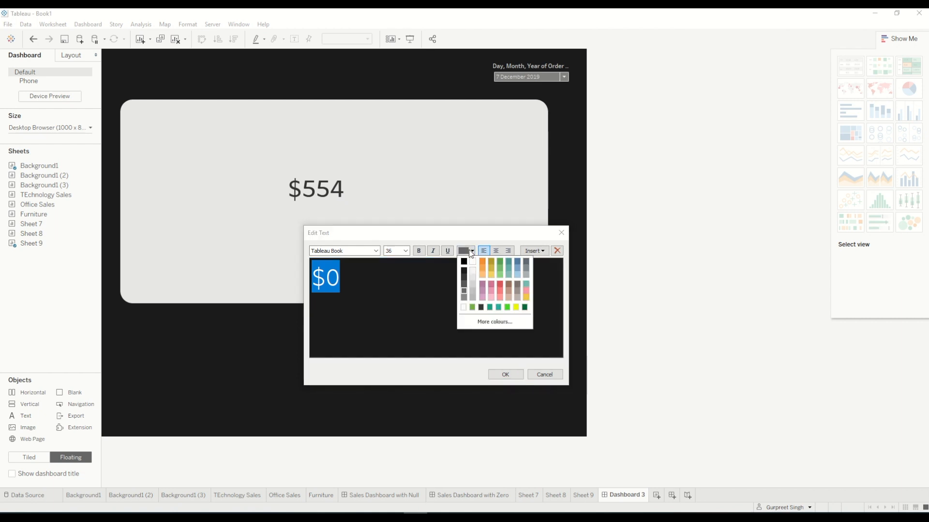
left_click(495, 251)
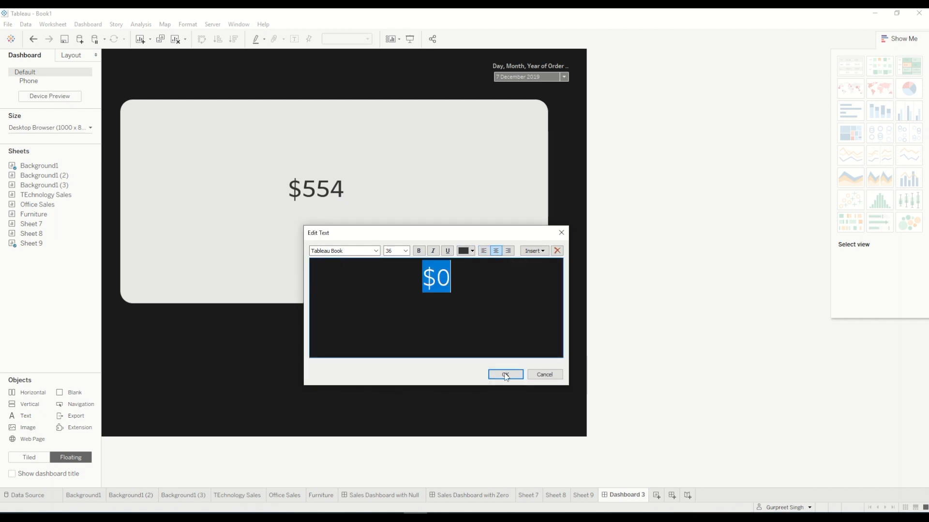
left_click(505, 374)
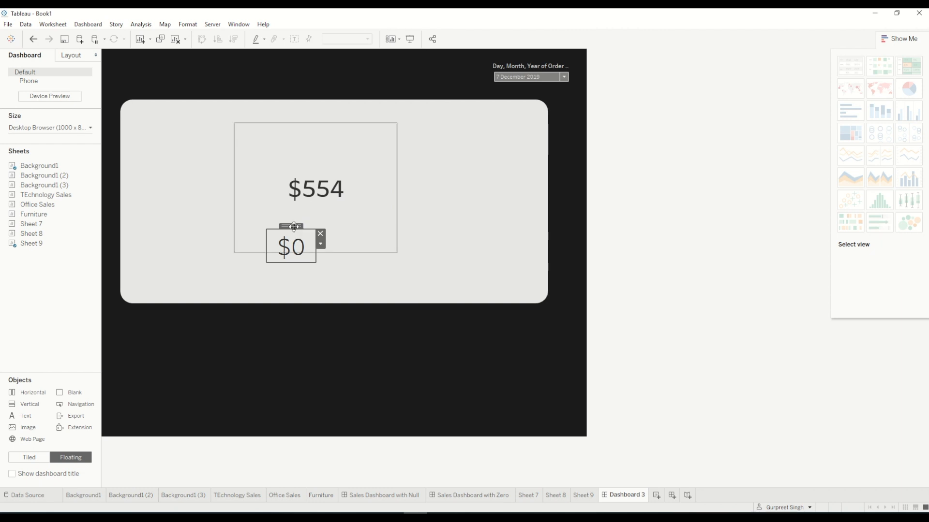
mouse_move(361, 214)
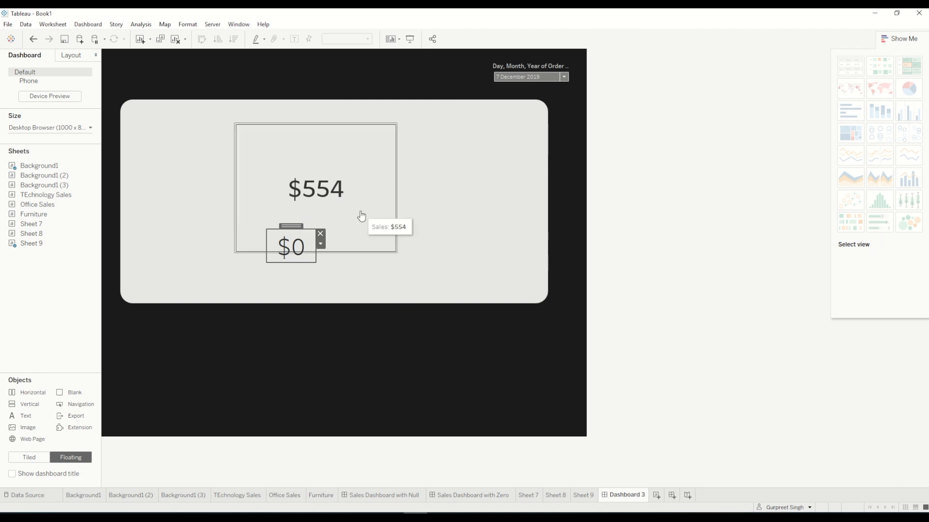
Bring the $554 sales sheet forward in the floating order so it covers the $0 text.
left_click(315, 189)
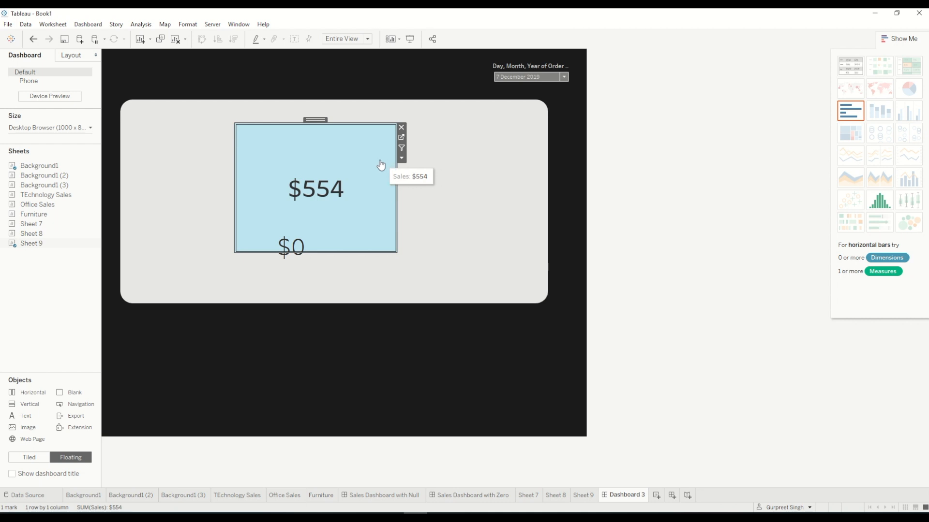
mouse_move(401, 157)
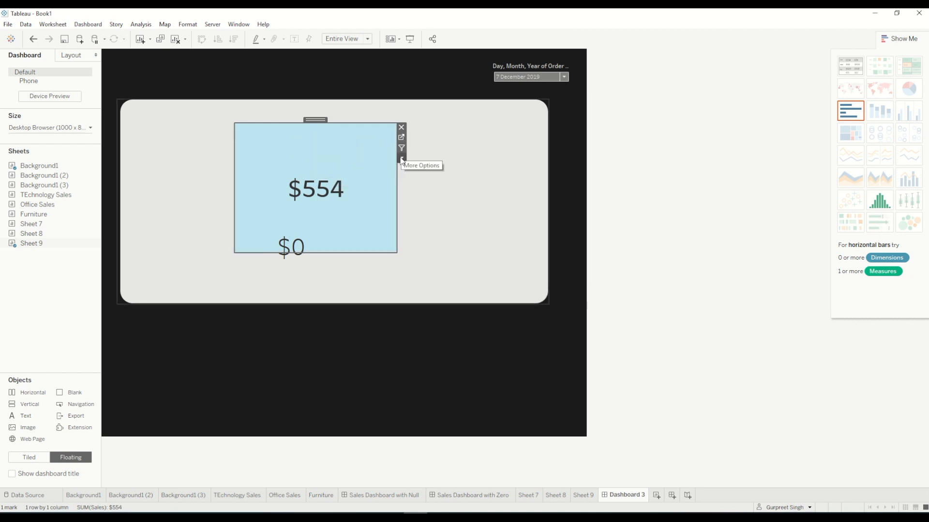
left_click(401, 157)
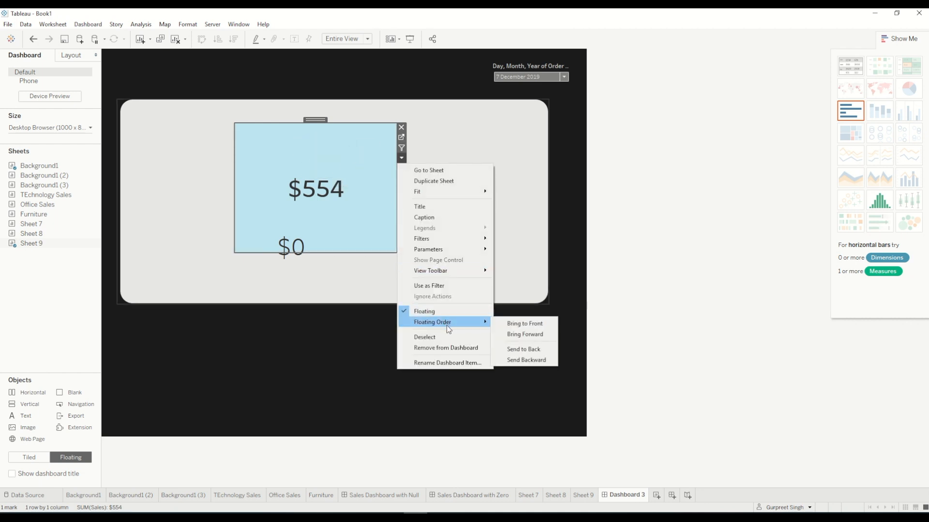
mouse_move(517, 334)
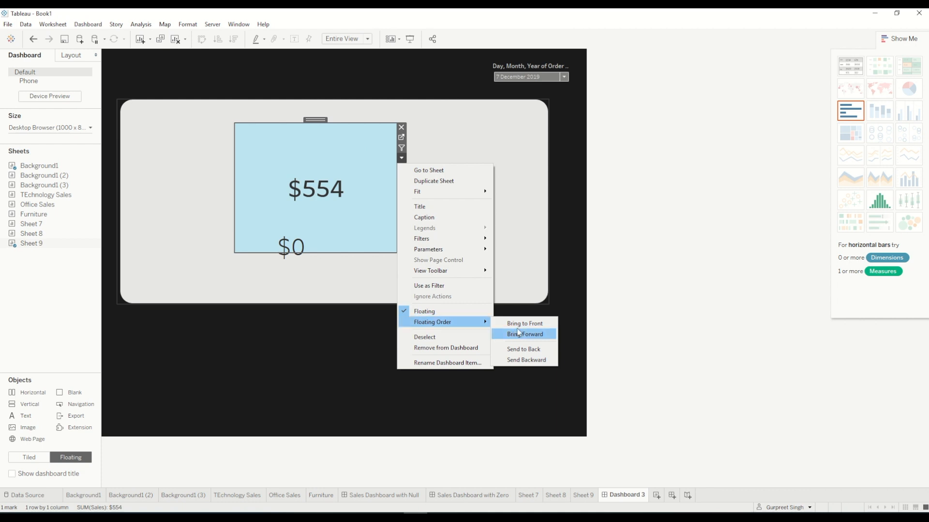
left_click(523, 333)
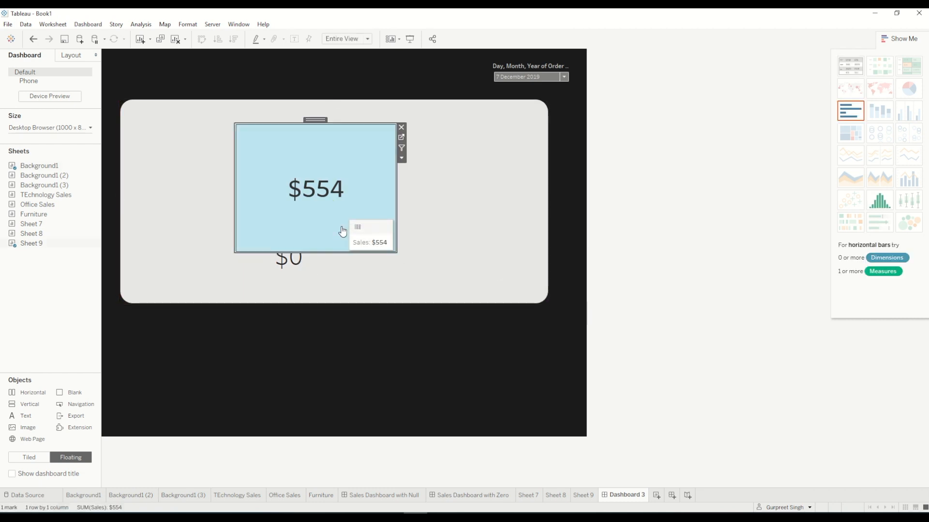
Show the Layout pane and select the $0 text object to match Sheet 9's position and size.
left_click(70, 55)
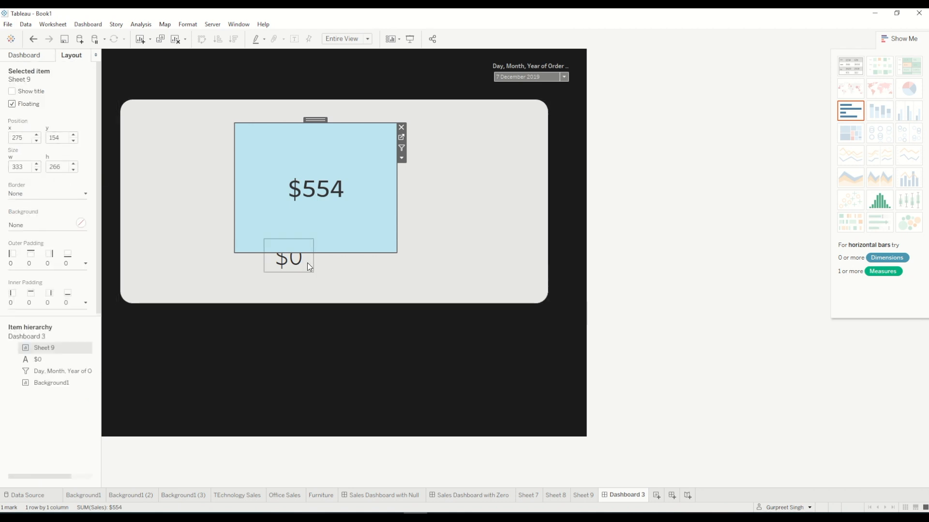
mouse_move(334, 224)
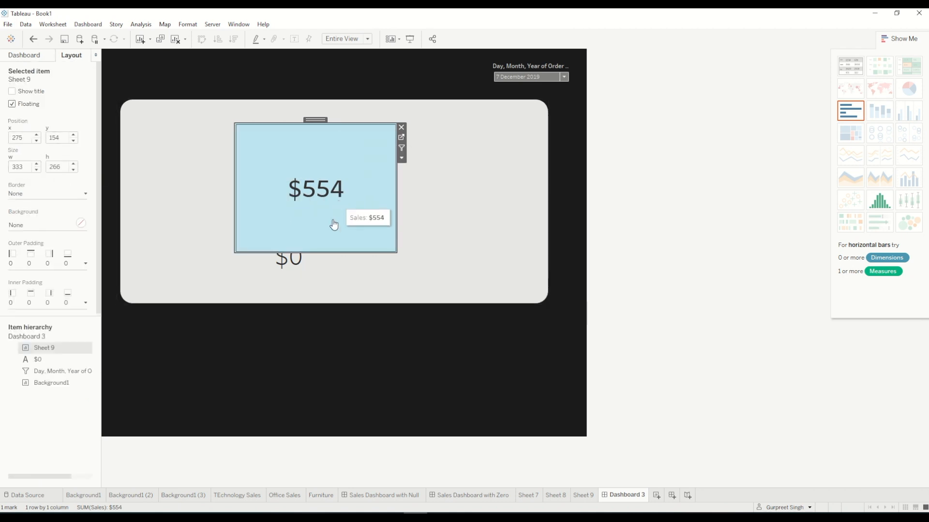
left_click(289, 257)
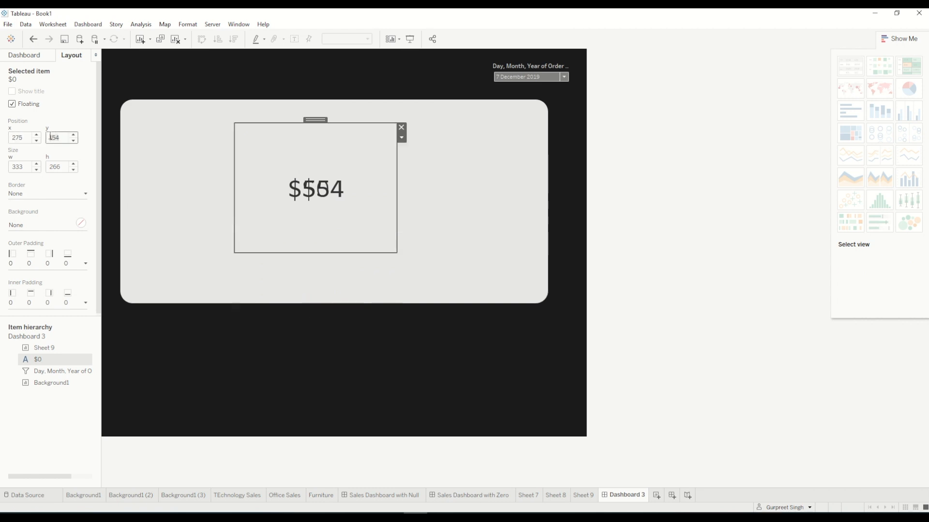
mouse_move(286, 195)
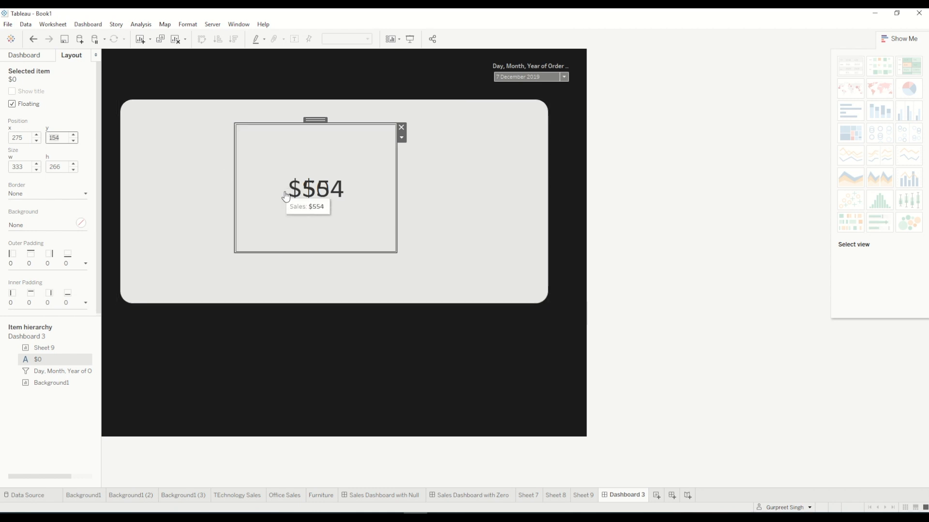
mouse_move(339, 205)
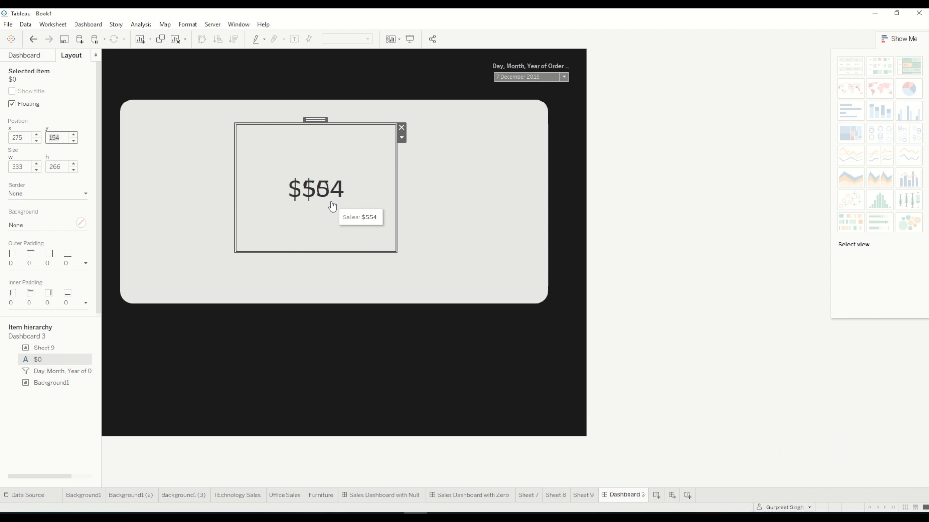
mouse_move(374, 158)
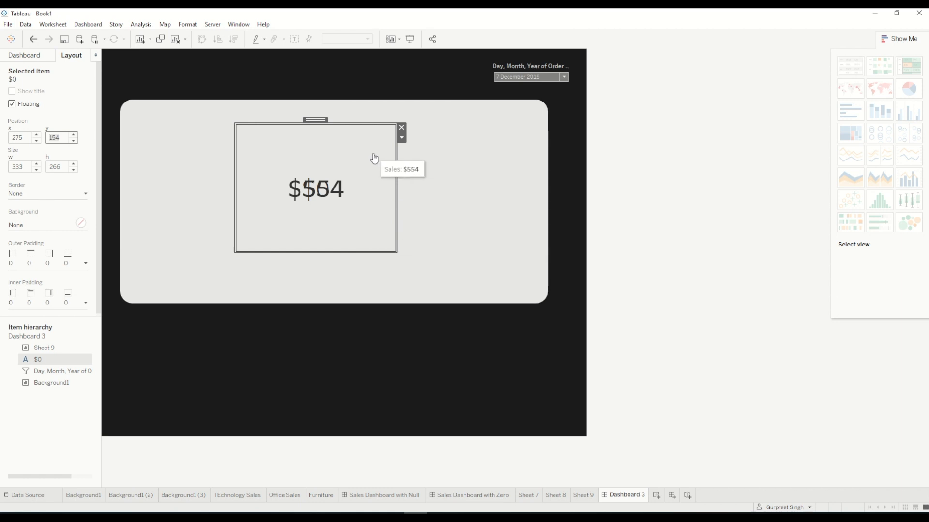
mouse_move(286, 184)
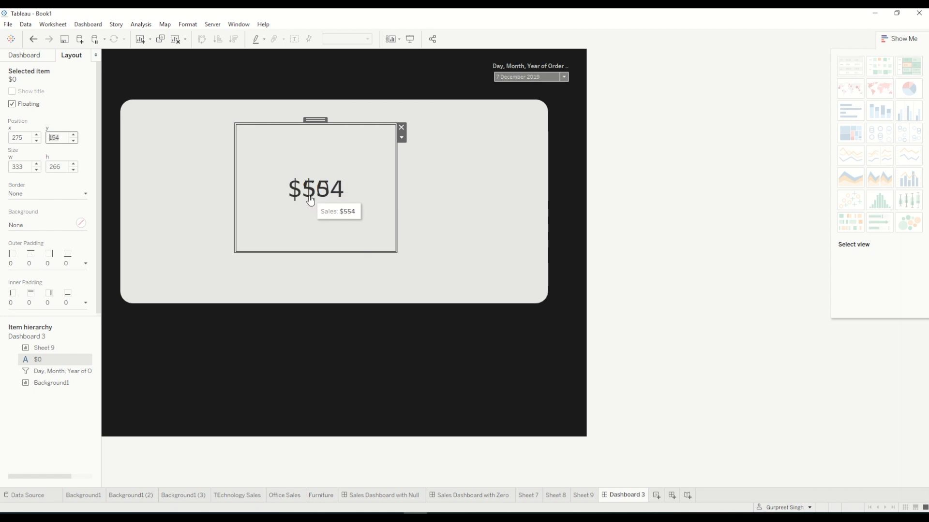
mouse_move(338, 174)
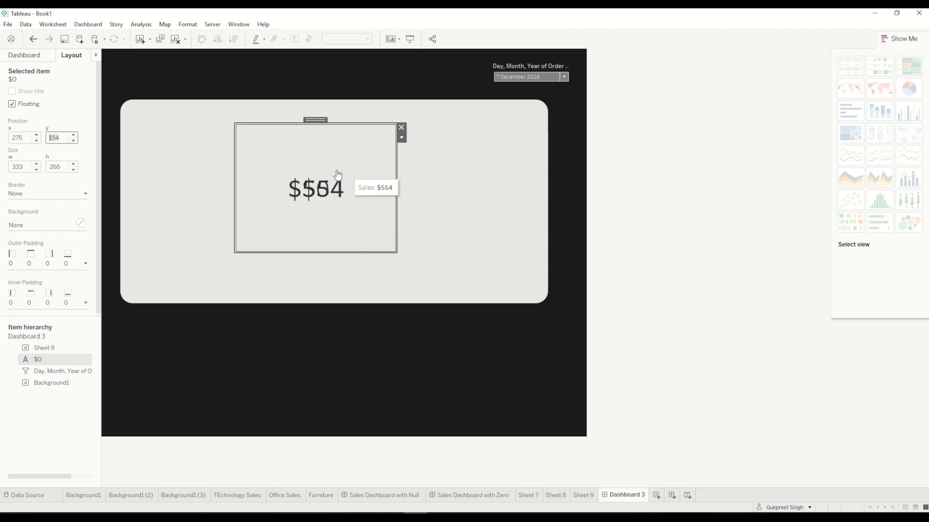
mouse_move(331, 210)
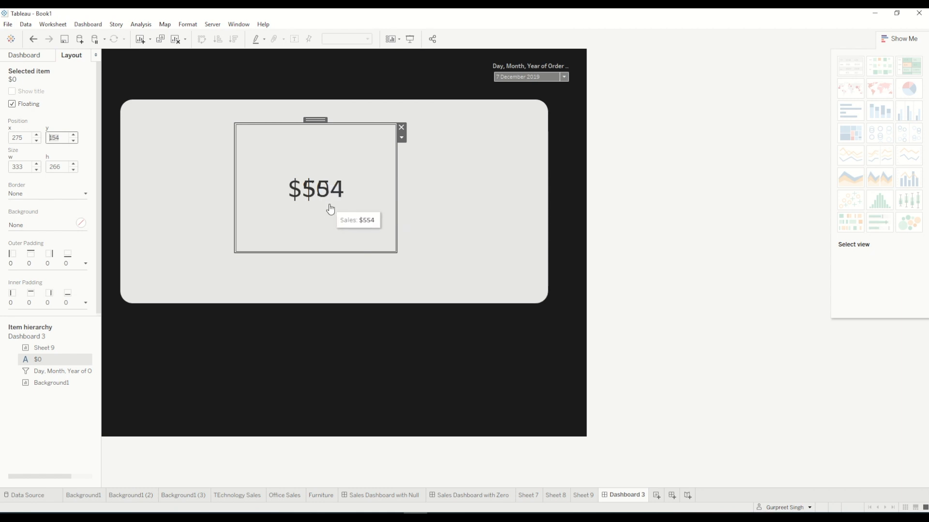
mouse_move(350, 194)
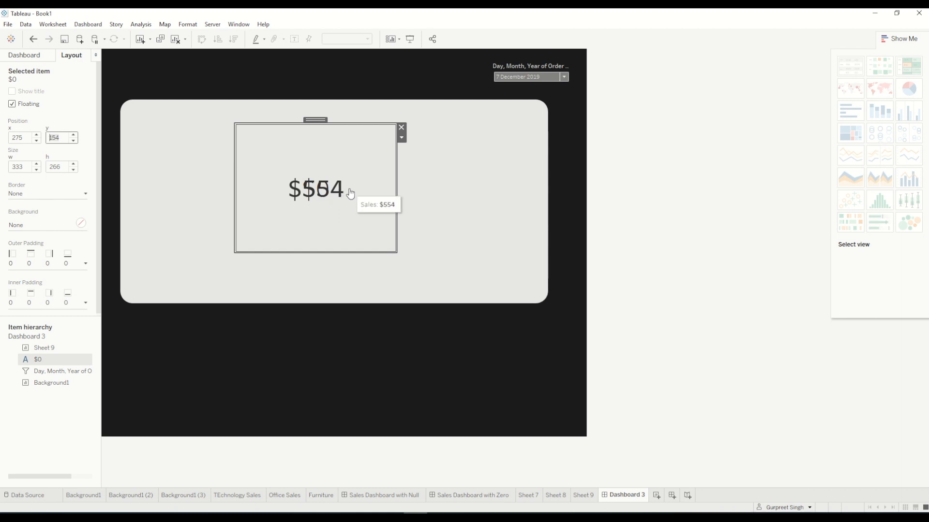
left_click(562, 78)
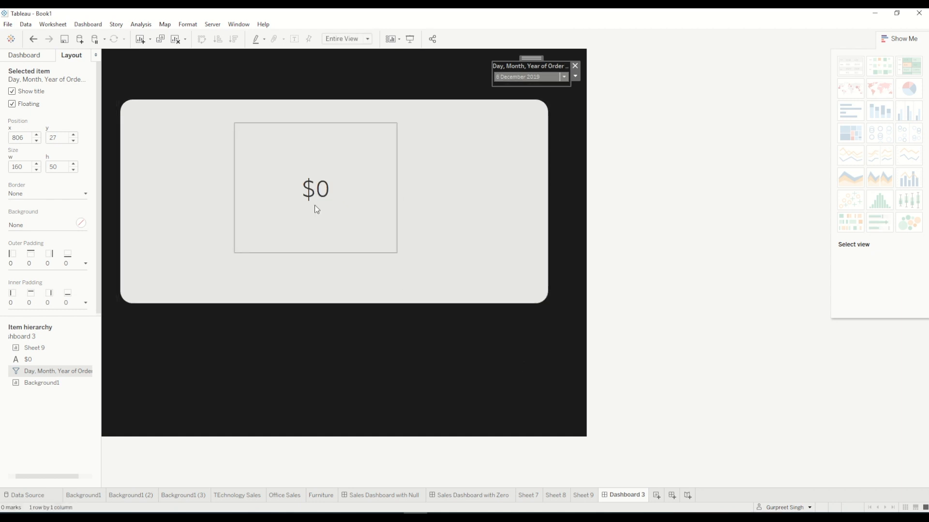
left_click(563, 76)
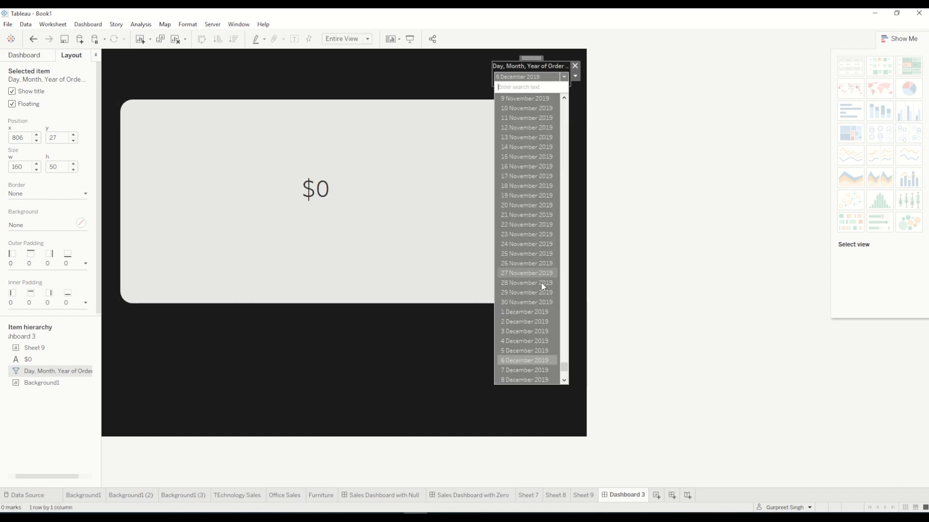
left_click(524, 370)
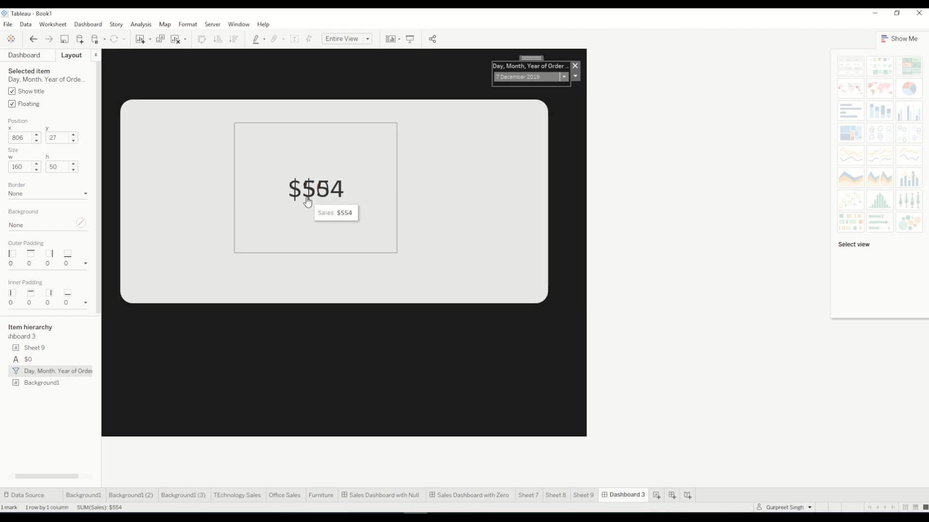
mouse_move(366, 172)
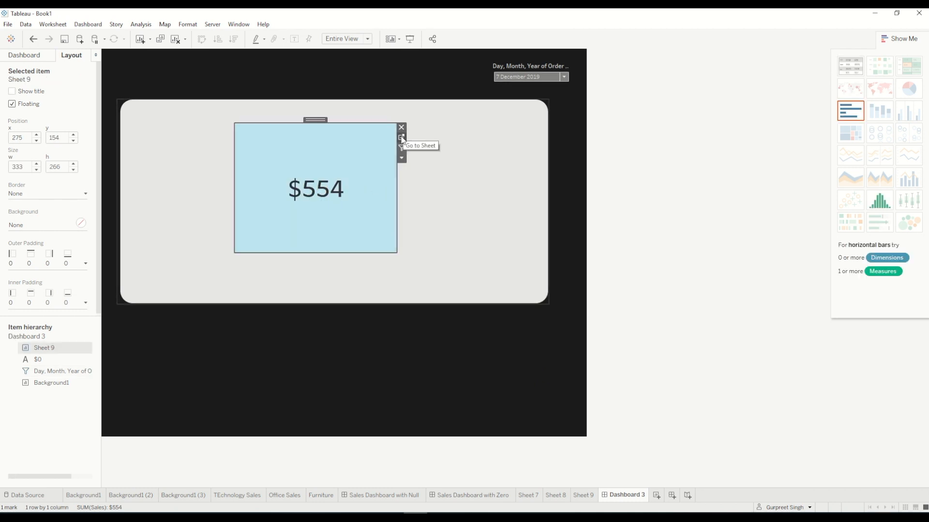
Make Sheet 9 a light grey Square mark fitted to the entire view, then return to Dashboard 3.
left_click(401, 138)
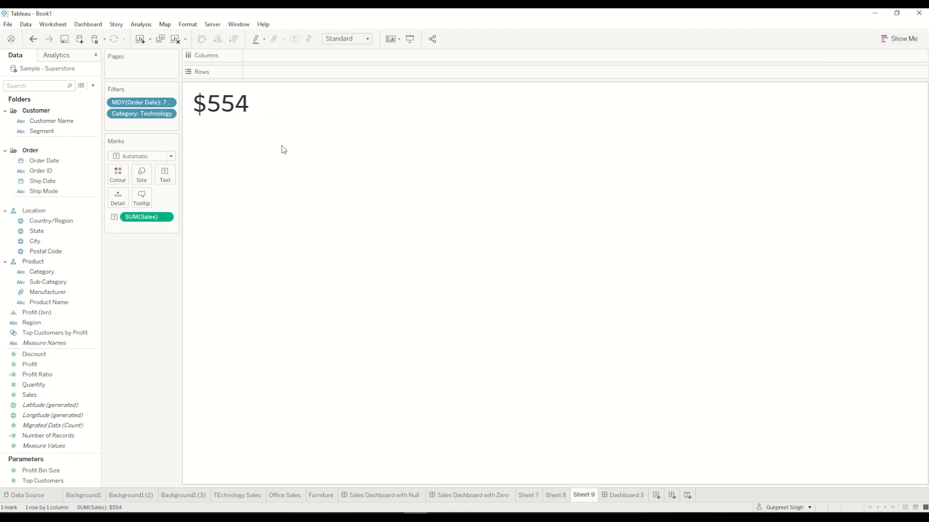
left_click(142, 155)
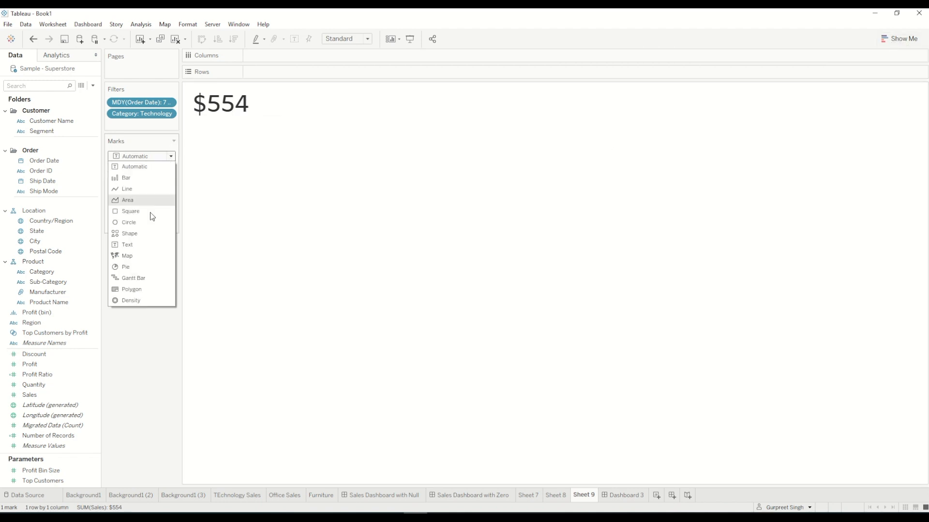
left_click(129, 211)
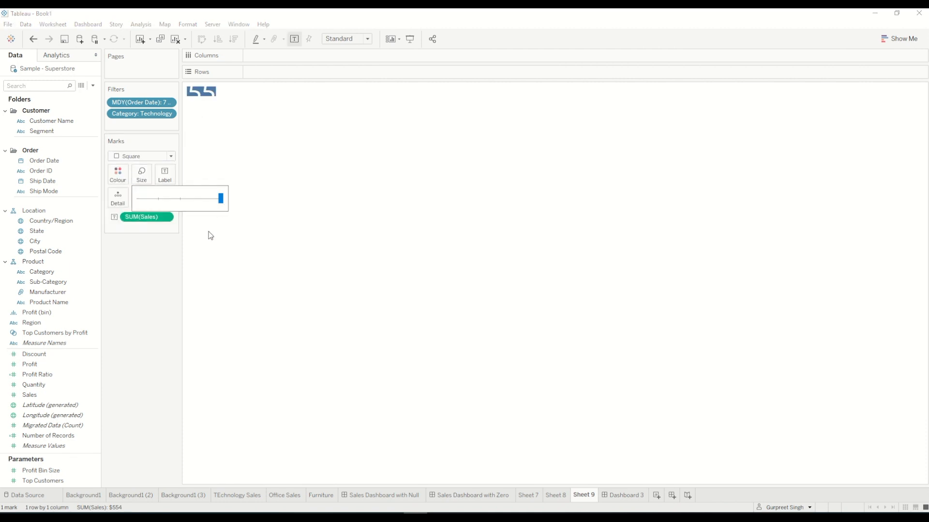
mouse_move(334, 30)
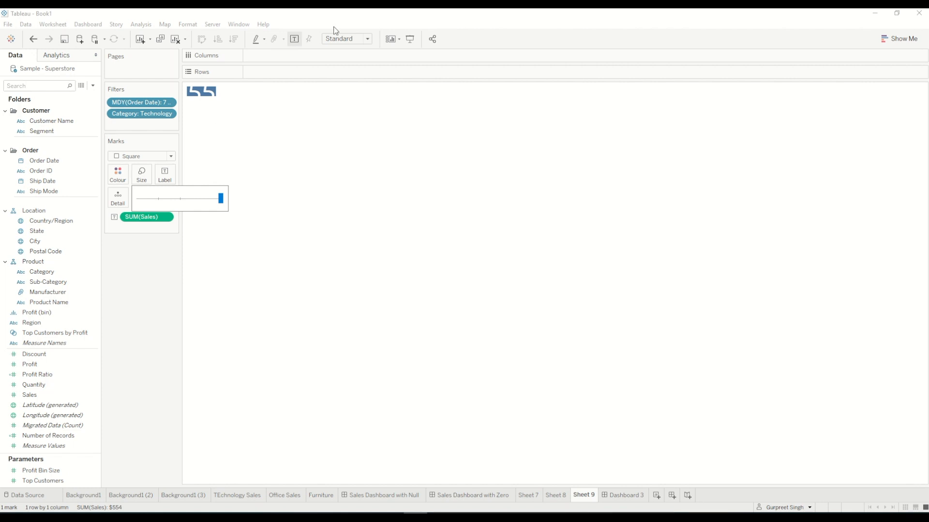
left_click(346, 38)
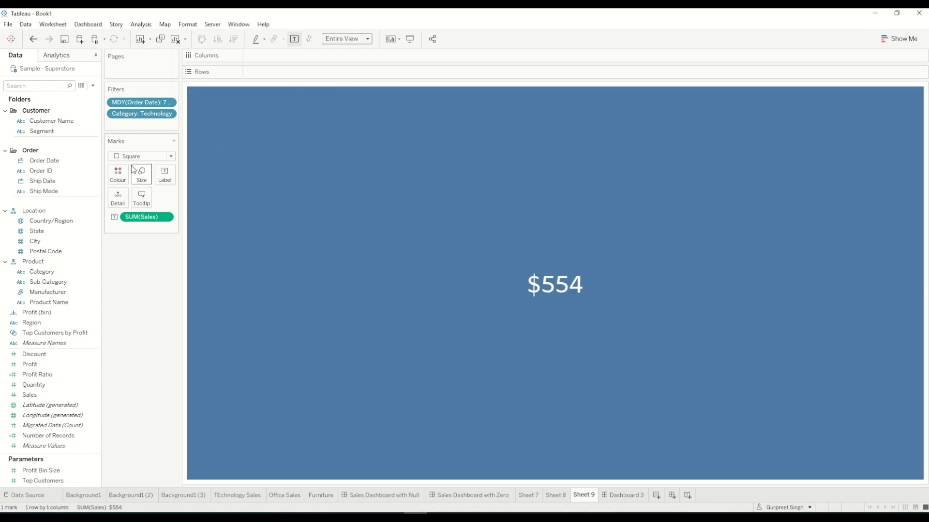
left_click(117, 172)
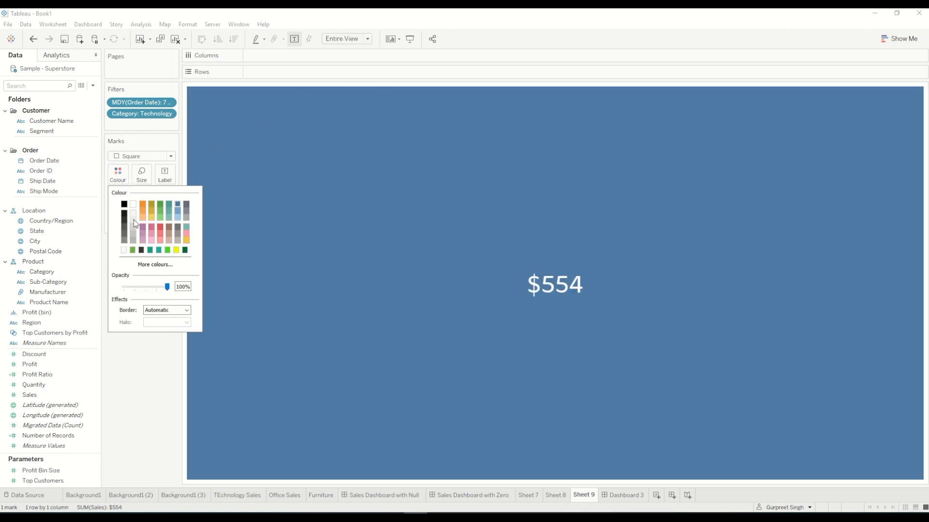
left_click(133, 214)
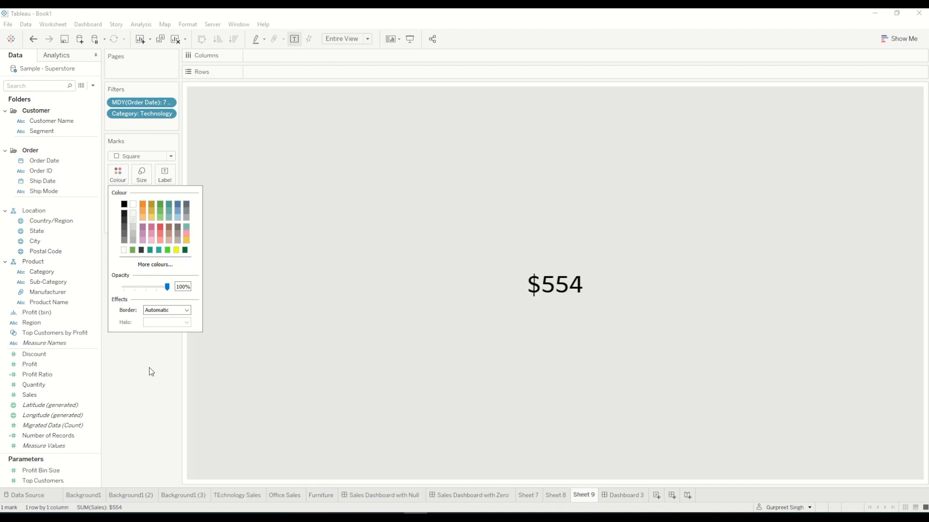
left_click(626, 495)
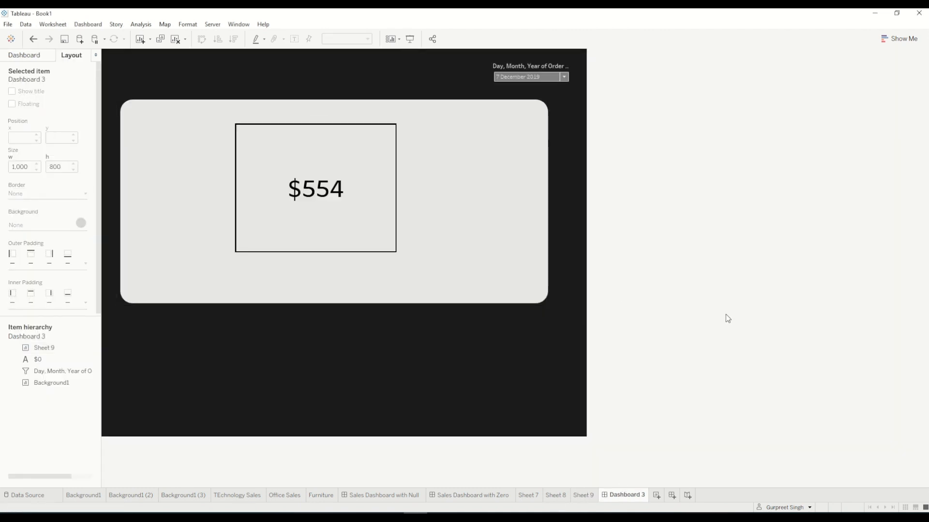
mouse_move(379, 216)
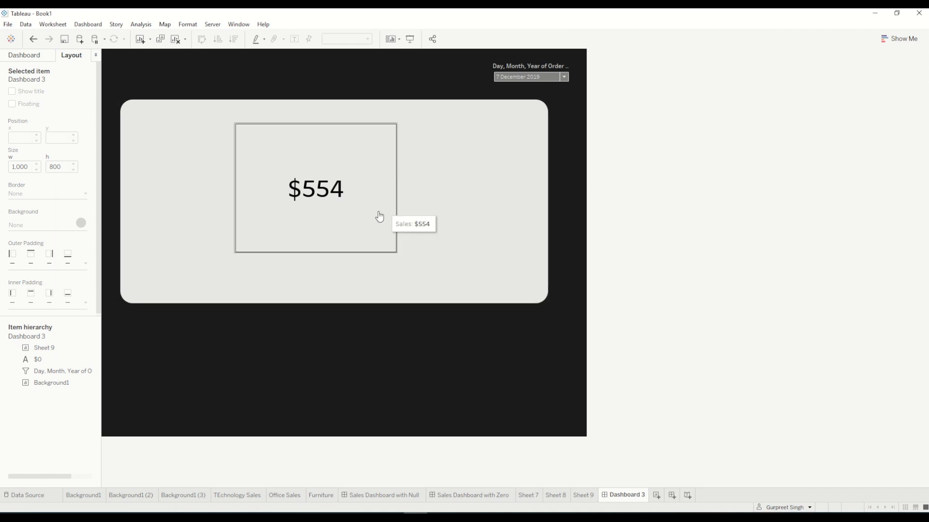
mouse_move(500, 129)
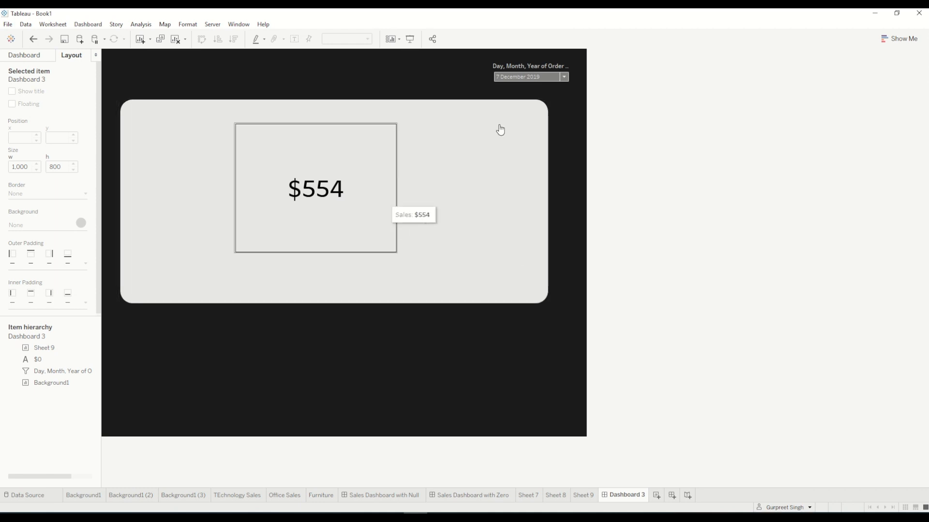
Expand the Order Date filter dropdown on Dashboard 3 to pick 6 December 2019.
left_click(562, 76)
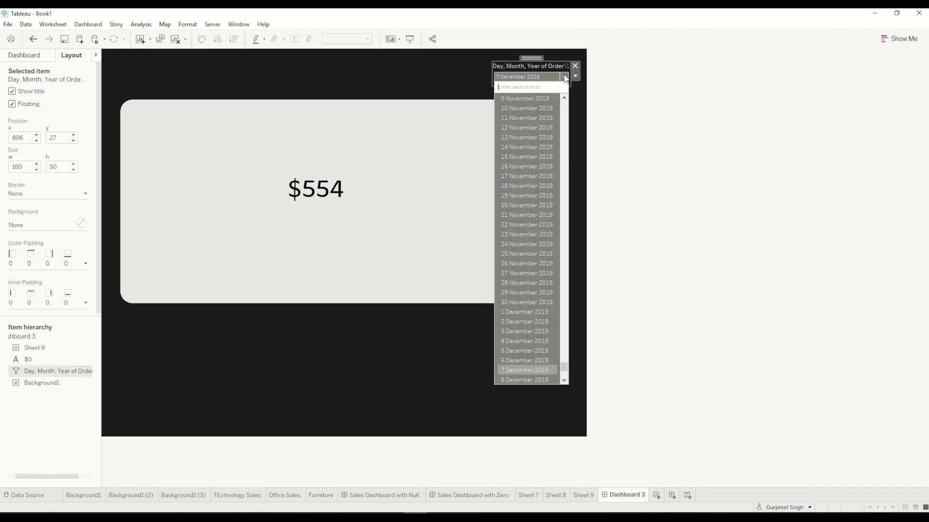
mouse_move(533, 360)
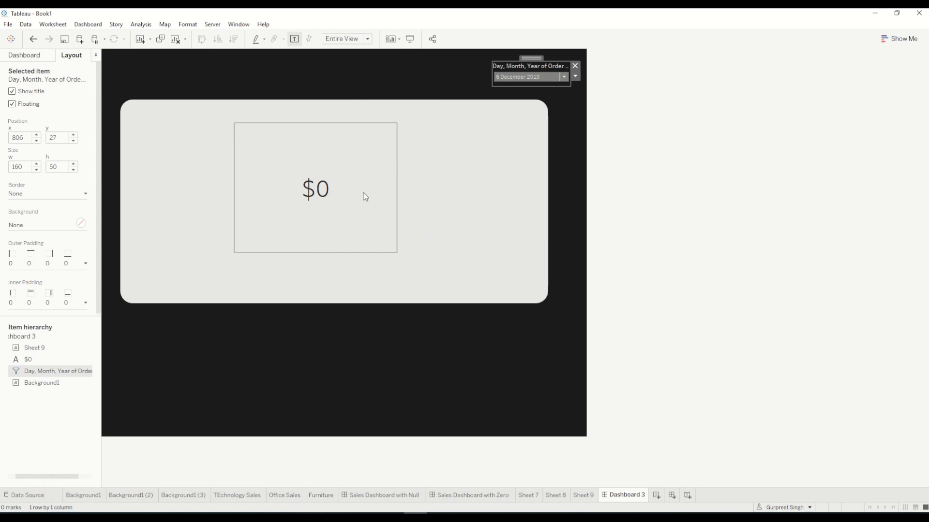
mouse_move(374, 201)
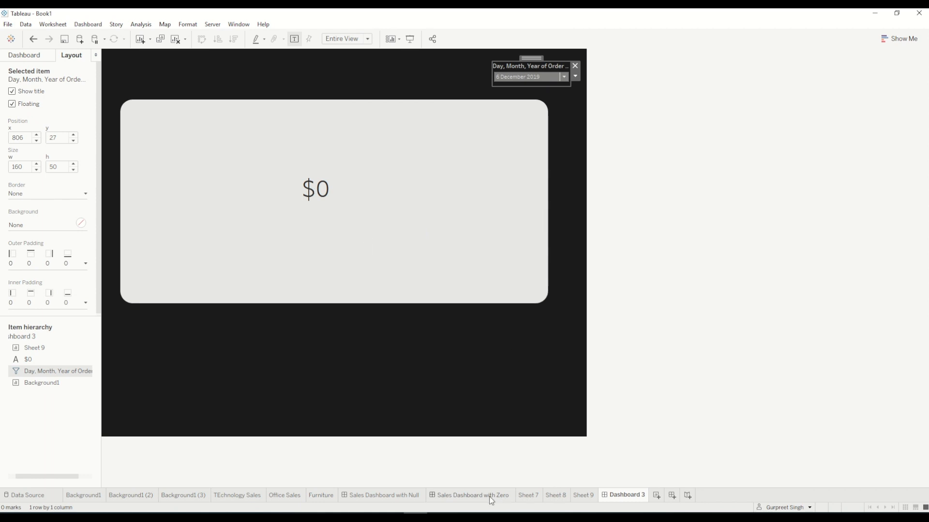
Switch to the Sales Dashboard with Zero and inspect the Technology card showing $0.
left_click(471, 495)
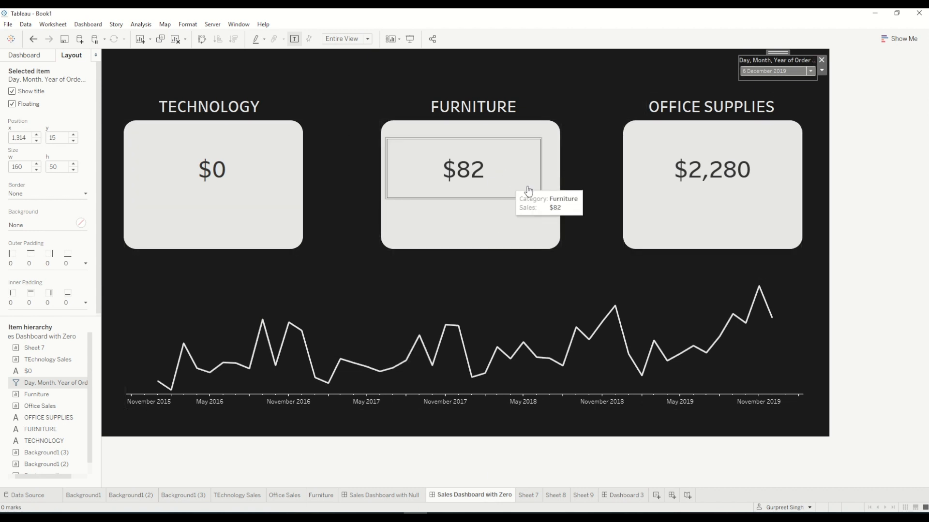
left_click(211, 170)
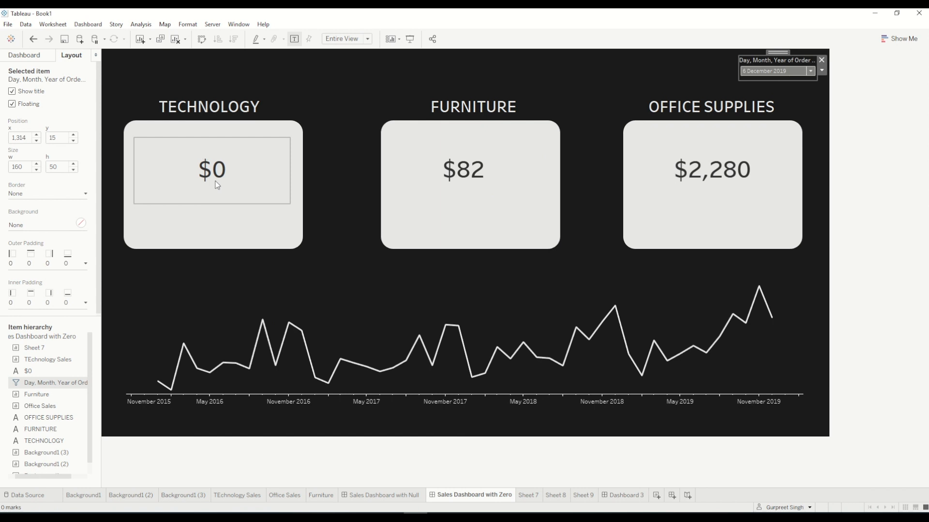
mouse_move(463, 170)
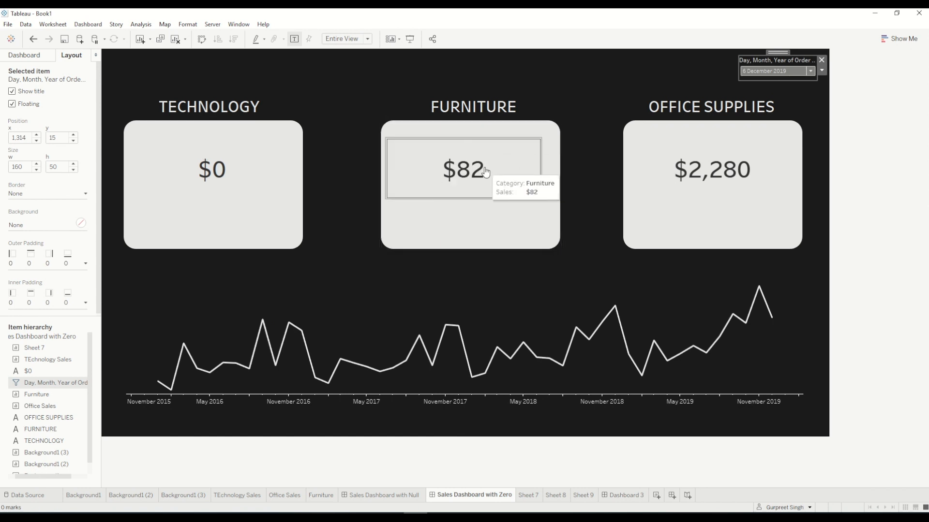
mouse_move(711, 168)
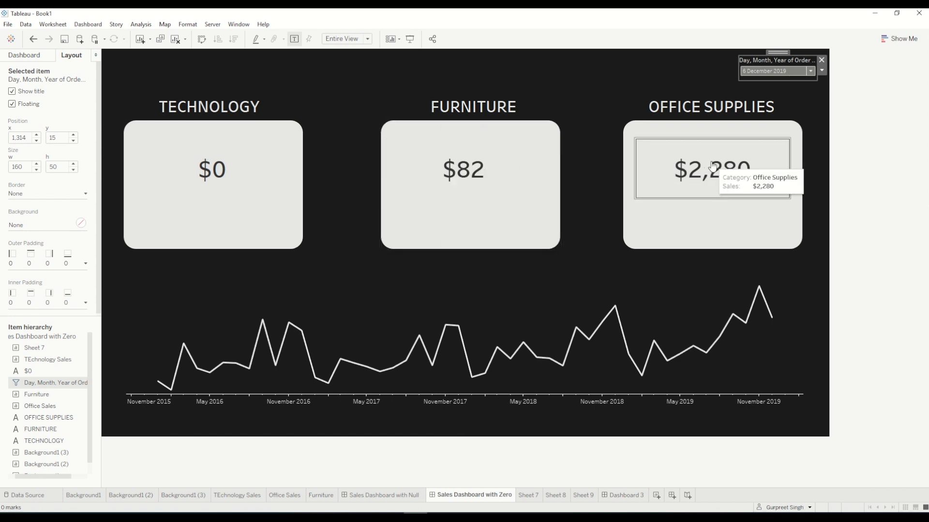